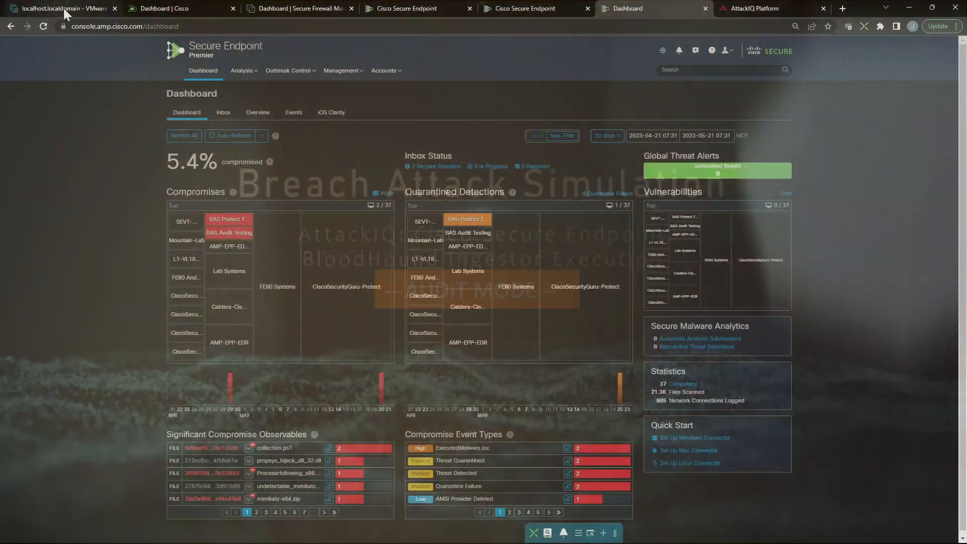
# - Show the BAS-WIN-1 connector's statistics with its BAS-Windows-Full-Protect Policy, then return to the dashboard
pyautogui.click(58, 8)
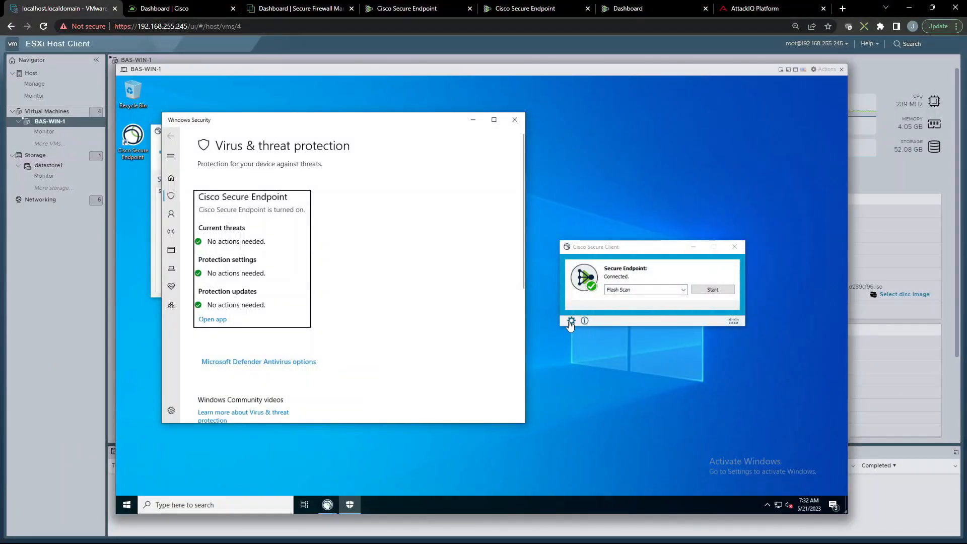
pyautogui.click(570, 321)
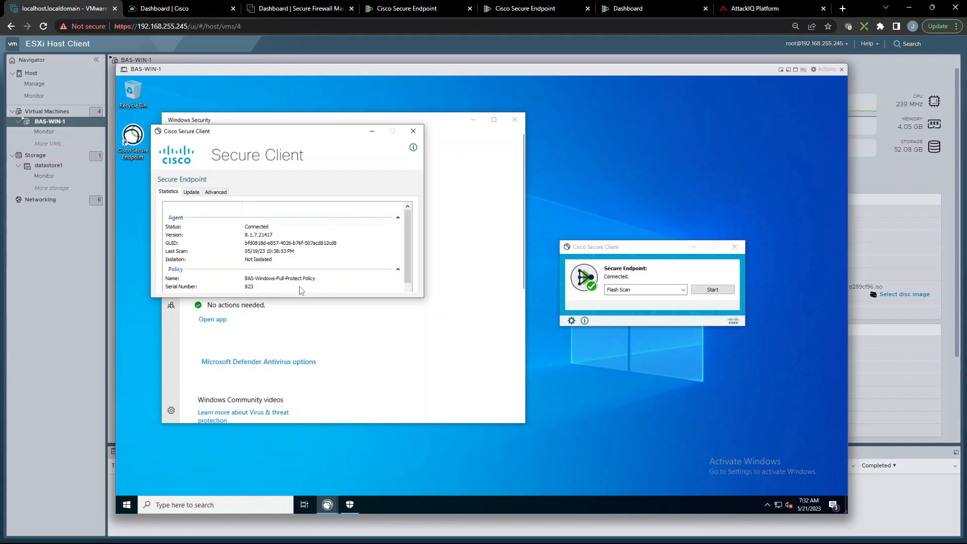
pyautogui.click(629, 8)
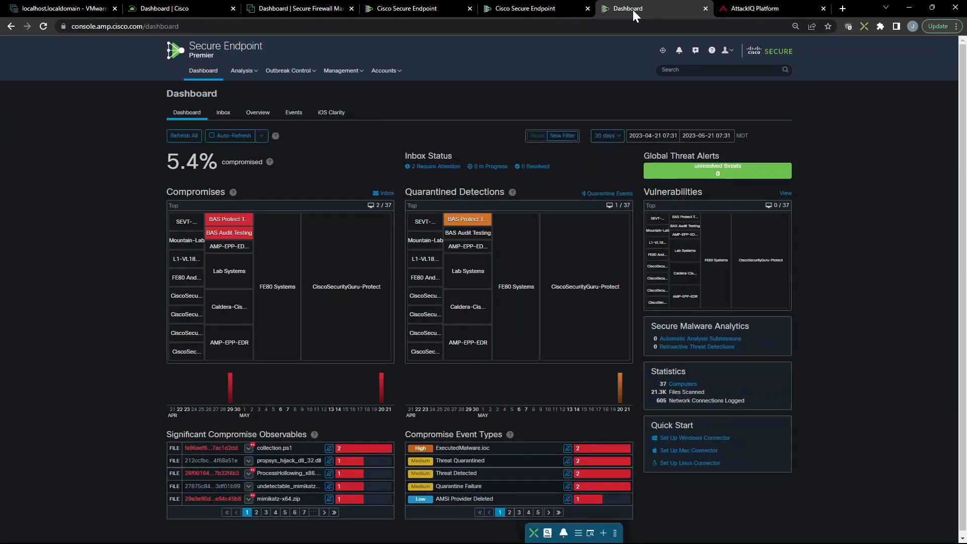
# - List the Windows computers under Management > Computers and expand DESKTOP-HHOJ640's details
pyautogui.click(341, 71)
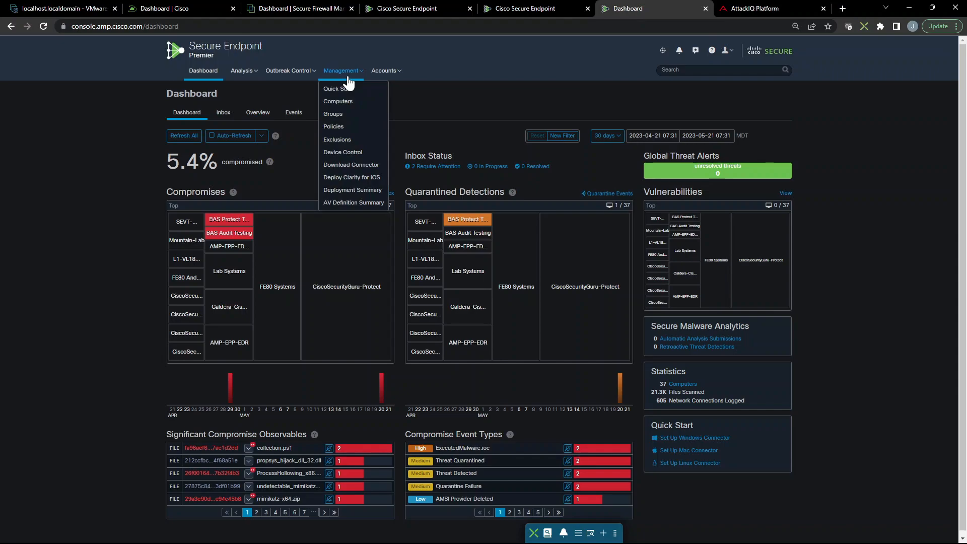
pyautogui.click(338, 101)
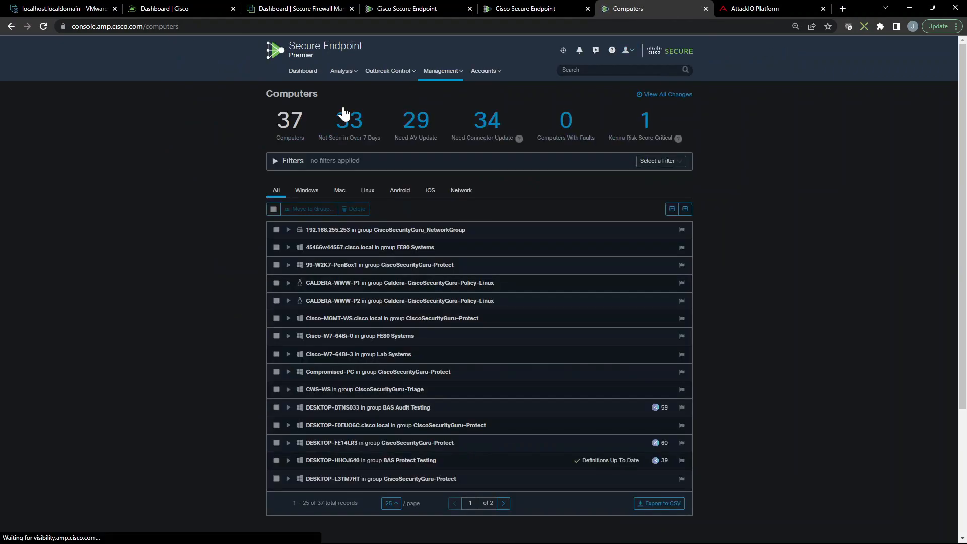
pyautogui.click(306, 190)
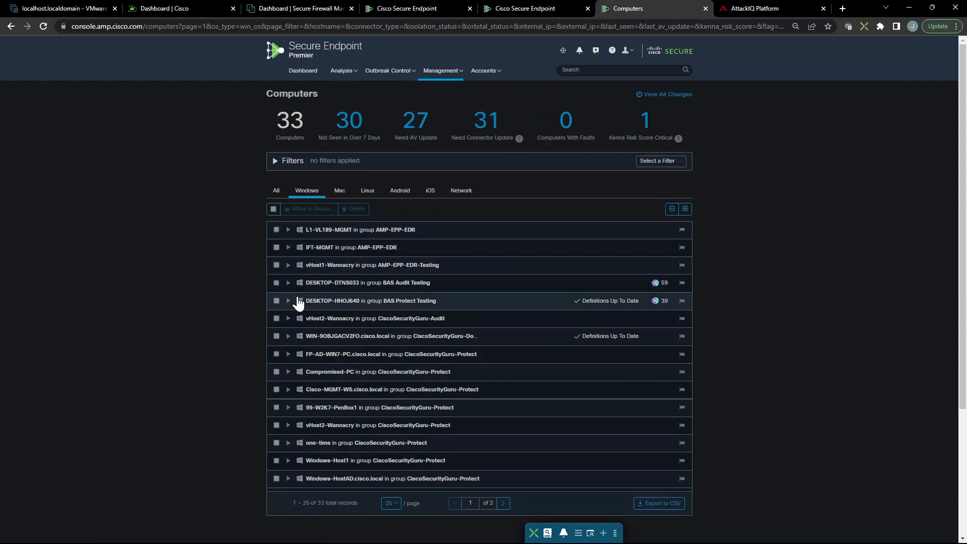
pyautogui.click(287, 303)
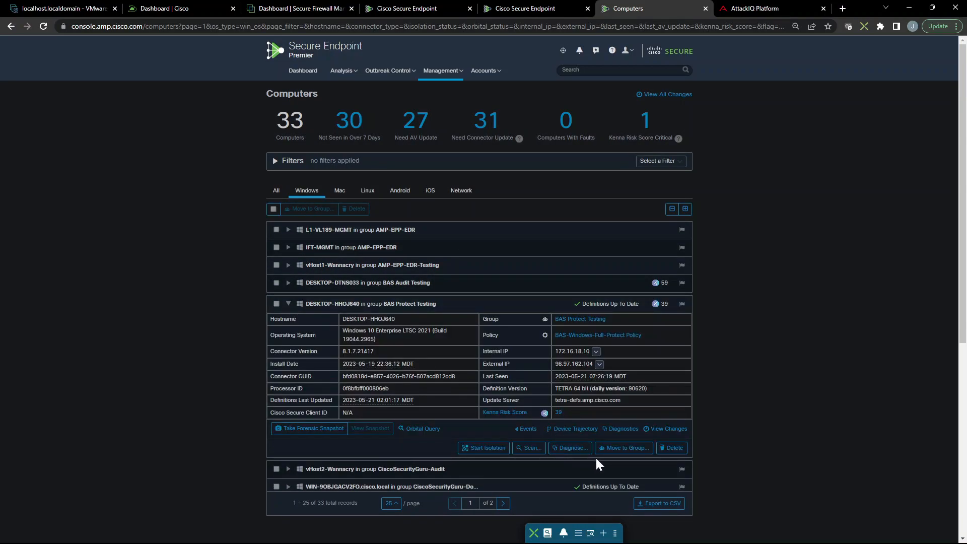
# - Move DESKTOP-HHOJ640 from BAS Protect Testing into the BAS Audit Testing group
pyautogui.click(623, 448)
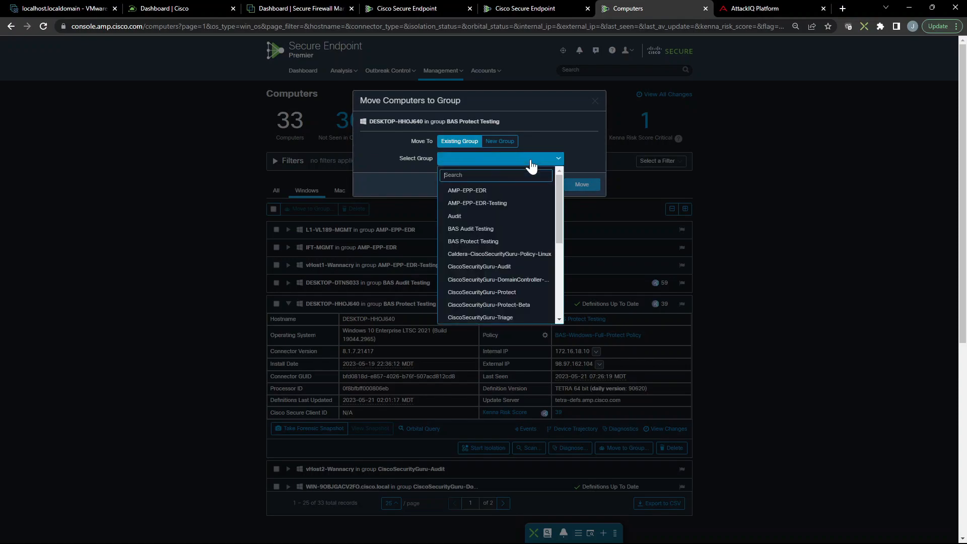
pyautogui.click(471, 228)
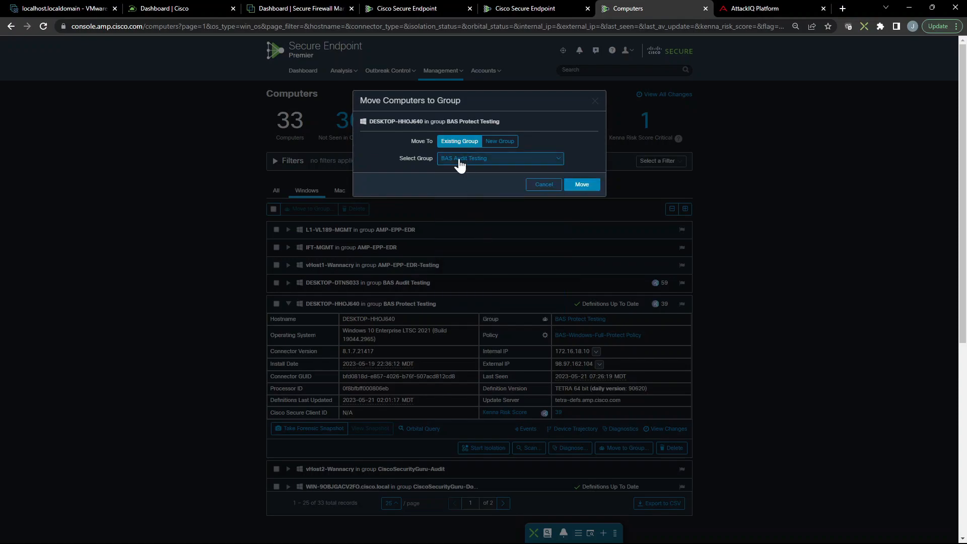
pyautogui.click(580, 185)
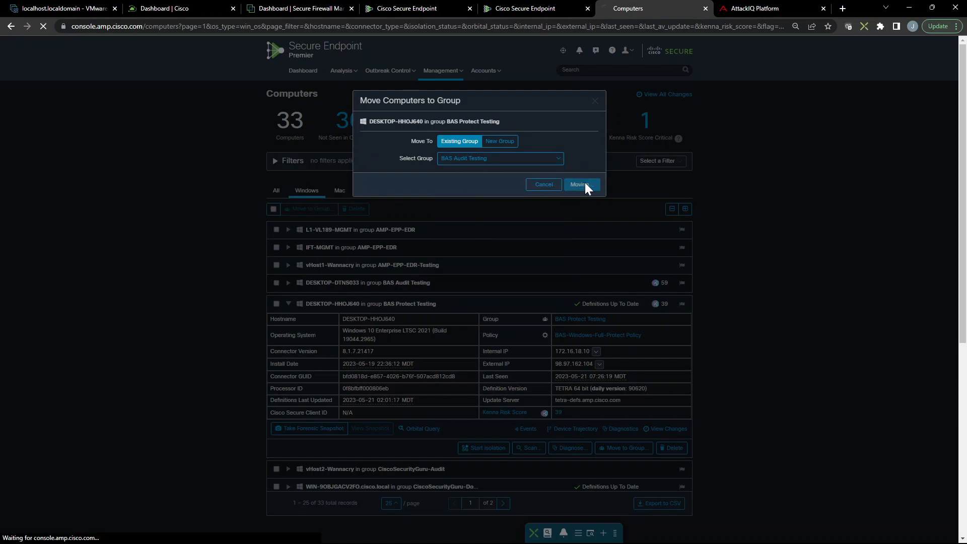
pyautogui.click(580, 185)
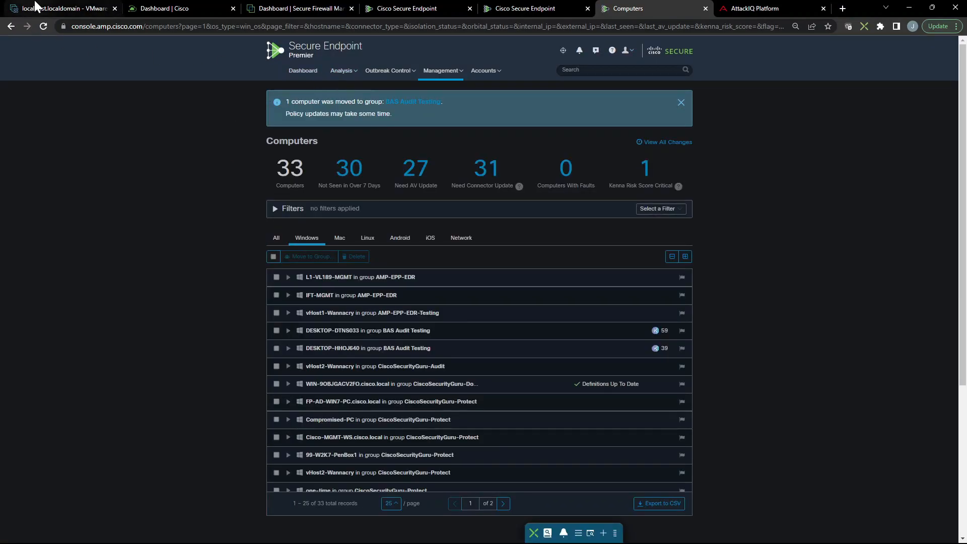
# - Update the BAS-WIN-1 connector's policy and signatures from the Secure Client Update view
pyautogui.click(61, 8)
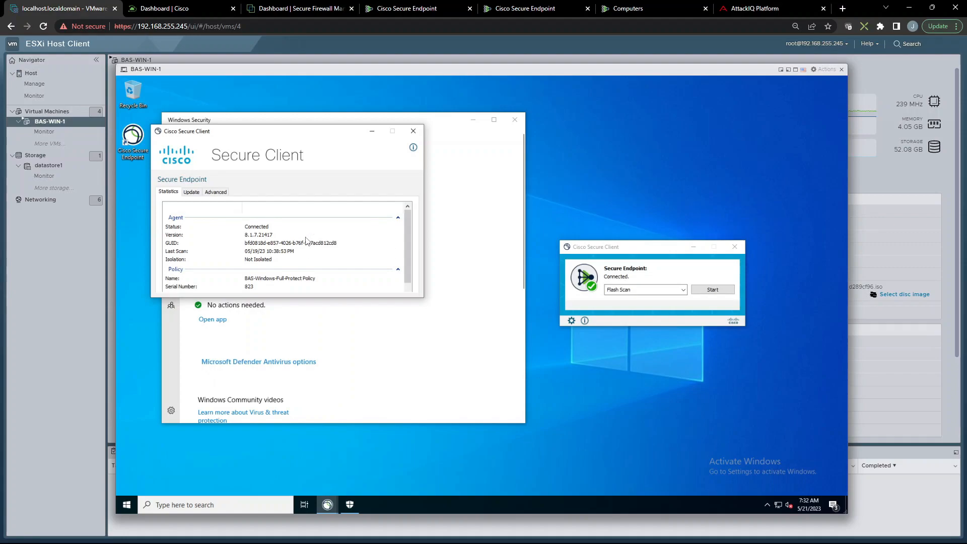
pyautogui.click(191, 191)
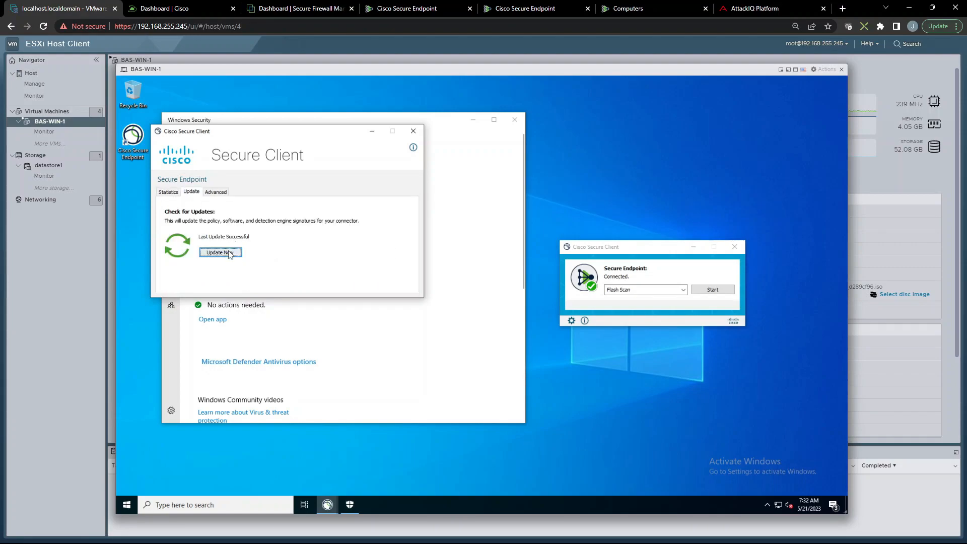
pyautogui.click(169, 192)
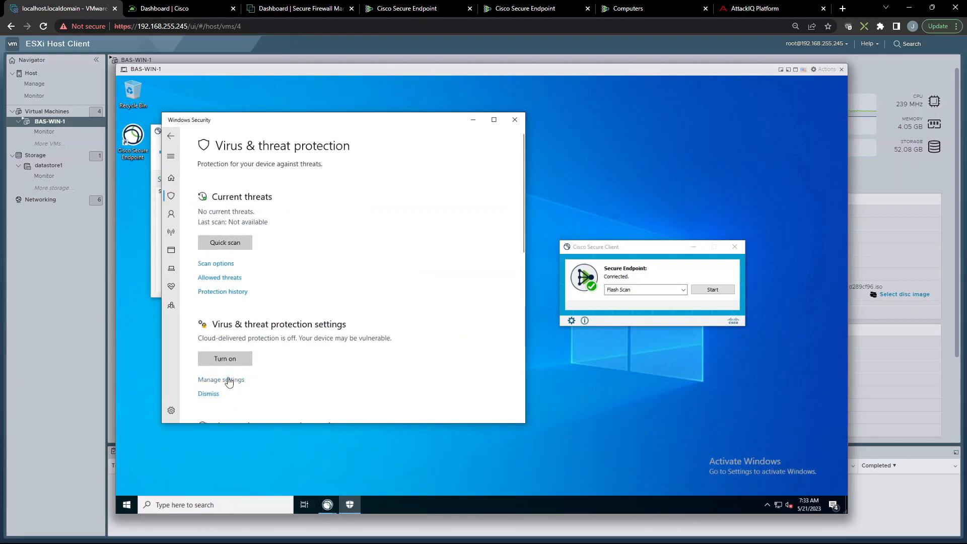
# - Turn off Defender real-time protection on the VM and bring up the AttackIQ assessments list
pyautogui.click(221, 379)
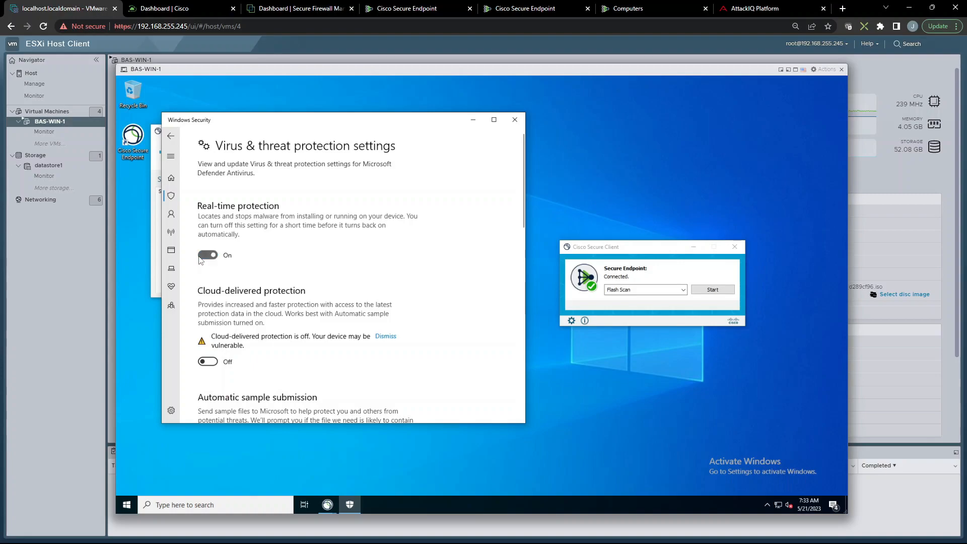
pyautogui.click(208, 255)
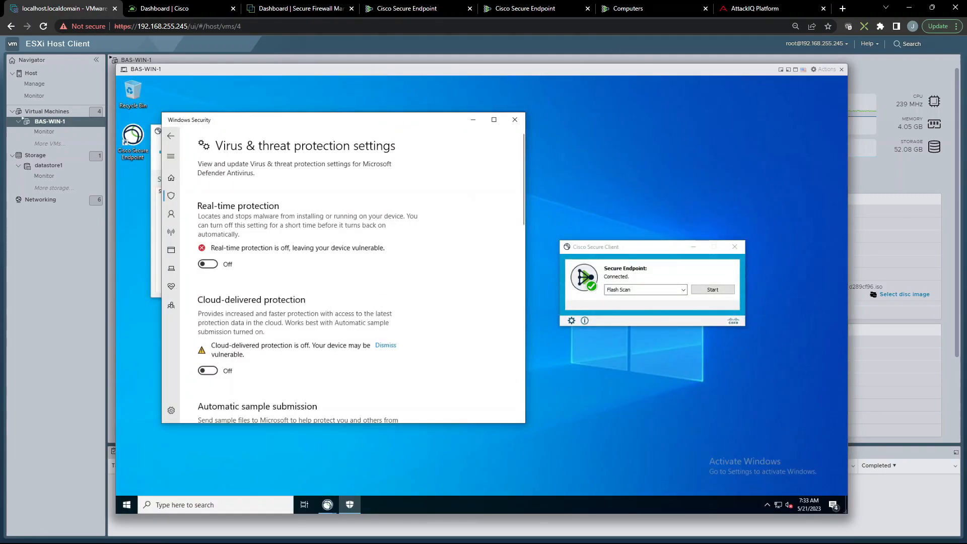
pyautogui.click(757, 8)
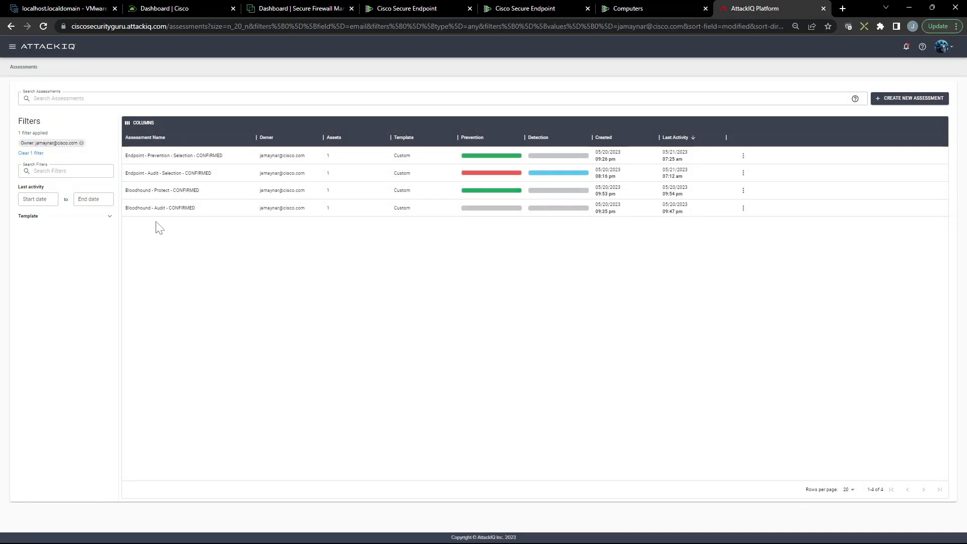
# - Open the Bloodhound - Audit - CONFIRMED assessment and go to its Setup
pyautogui.click(160, 208)
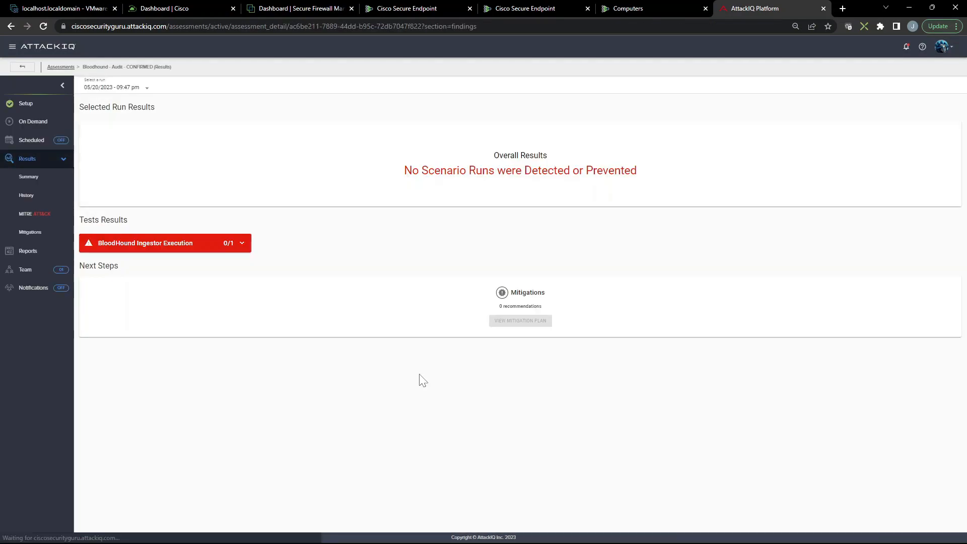
pyautogui.click(27, 103)
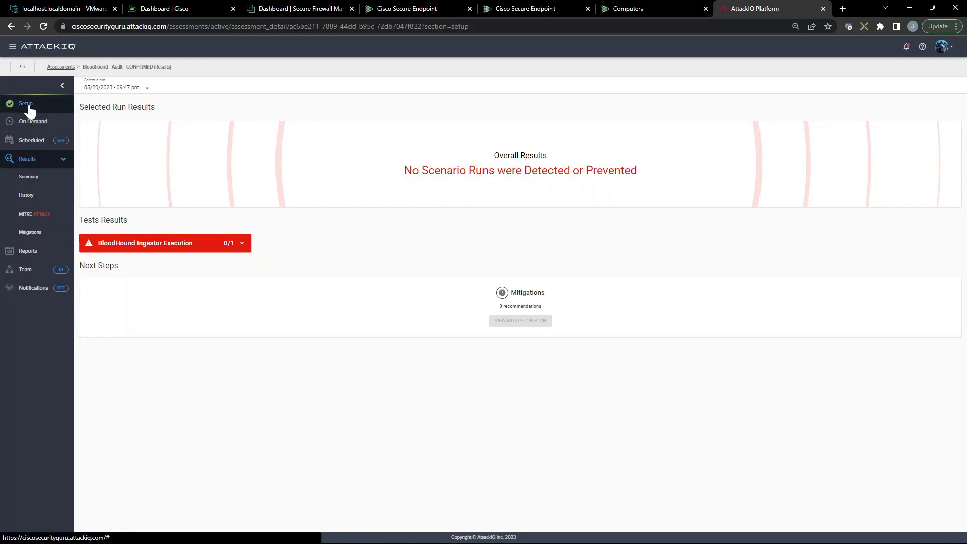
pyautogui.click(26, 103)
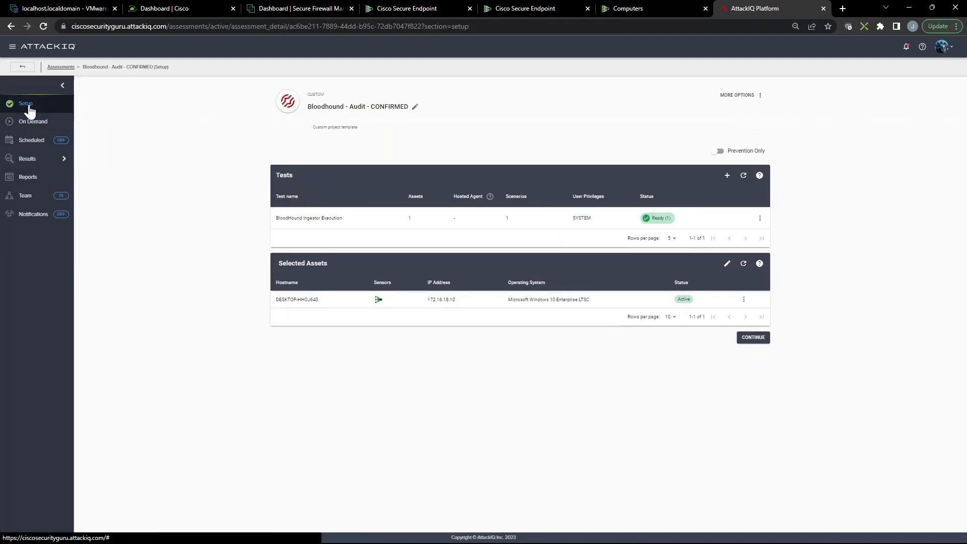
# - Manage scenarios of the BloodHound Ingestor Execution test and view the scenario's full details
pyautogui.click(760, 218)
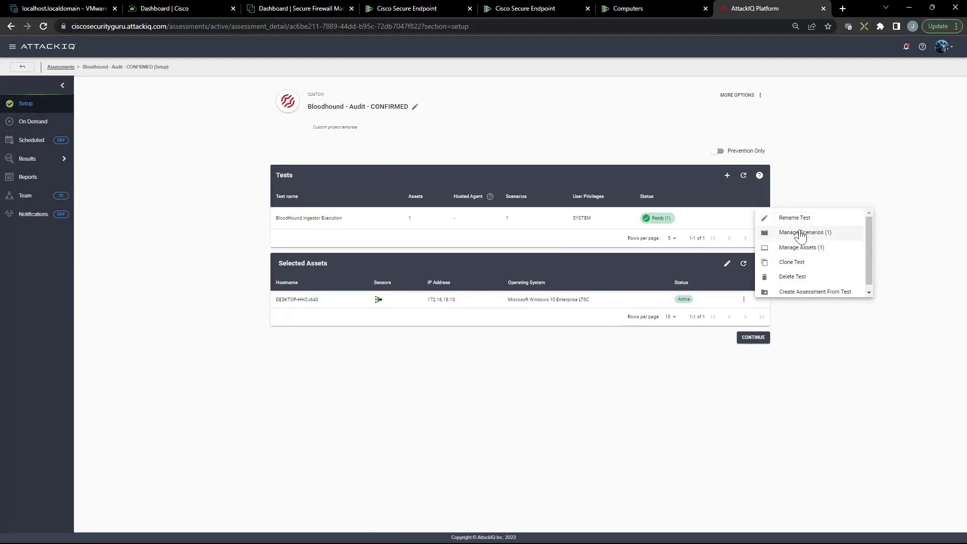
pyautogui.click(806, 232)
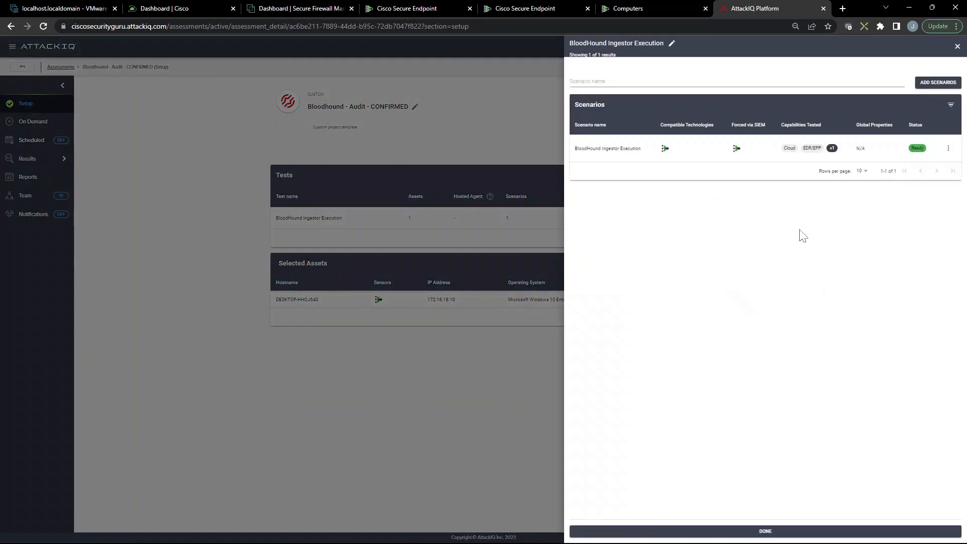
pyautogui.click(949, 148)
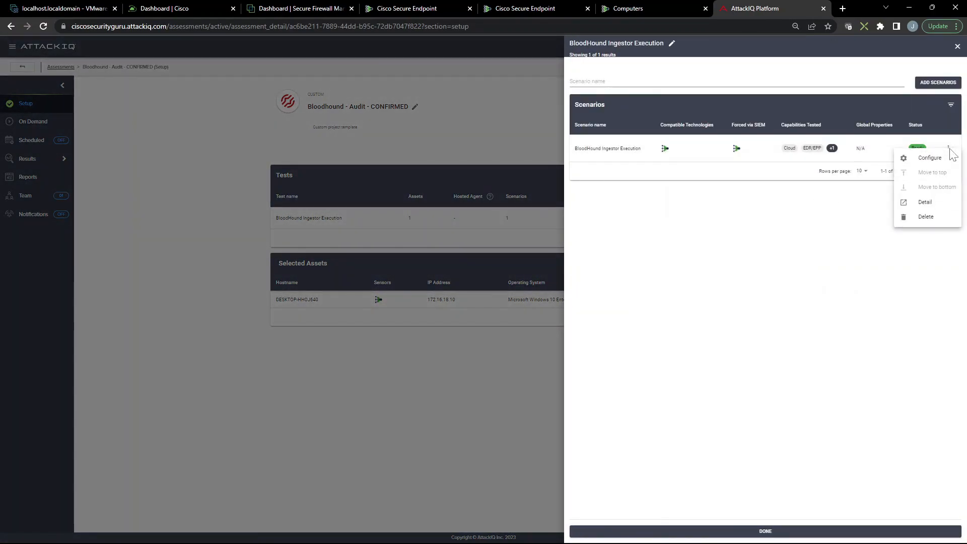
pyautogui.click(924, 201)
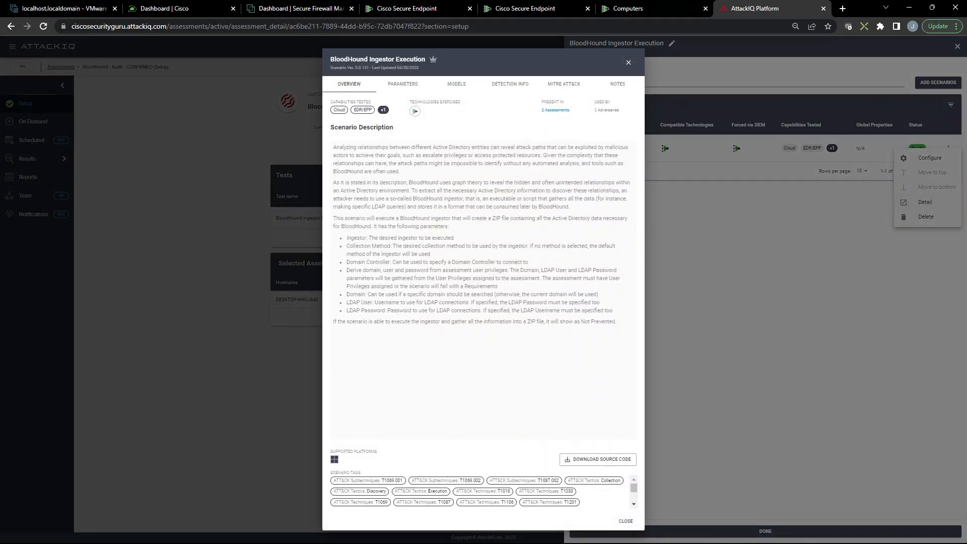
# - Highlight the BloodHound graph-theory description and review the scenario's parameters
pyautogui.moveTo(408, 182); pyautogui.dragTo(554, 182)
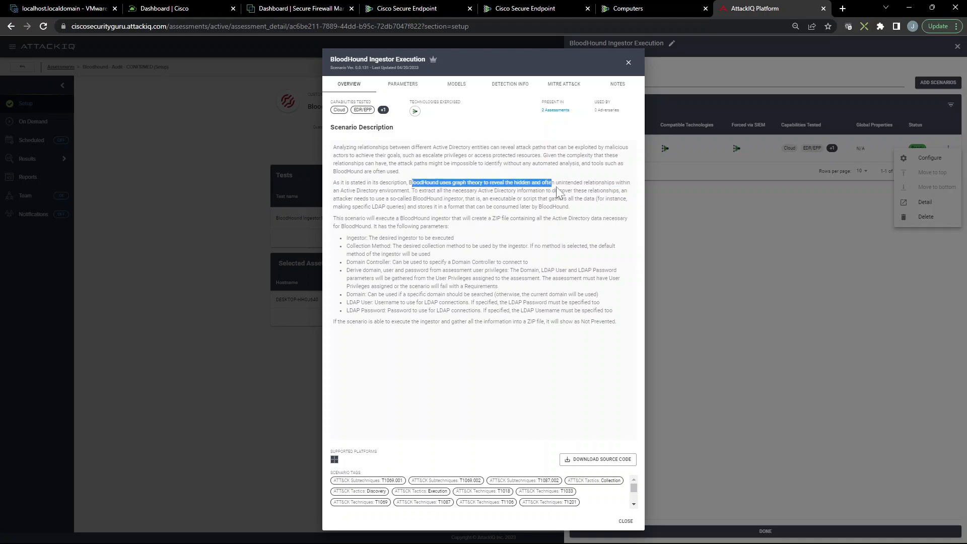
pyautogui.moveTo(555, 183); pyautogui.dragTo(626, 191)
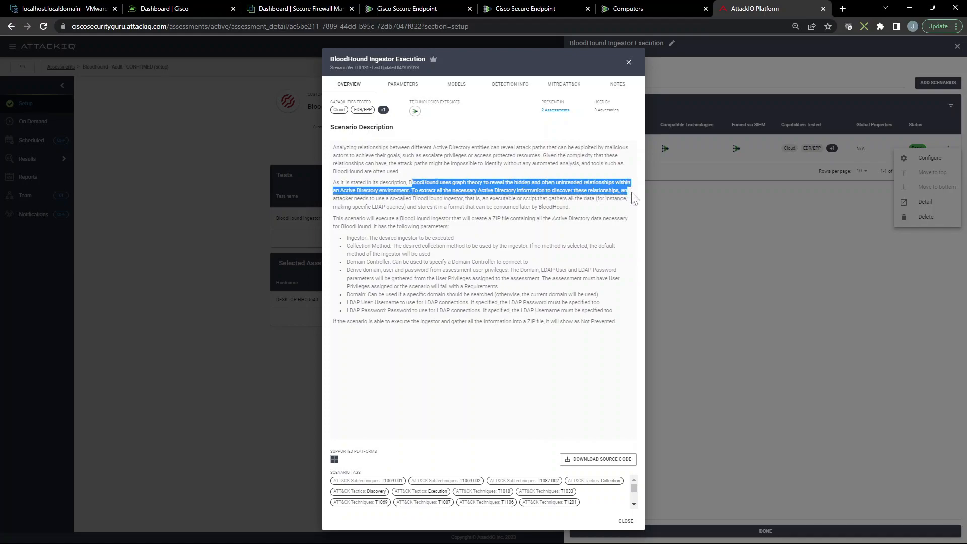
pyautogui.moveTo(585, 243)
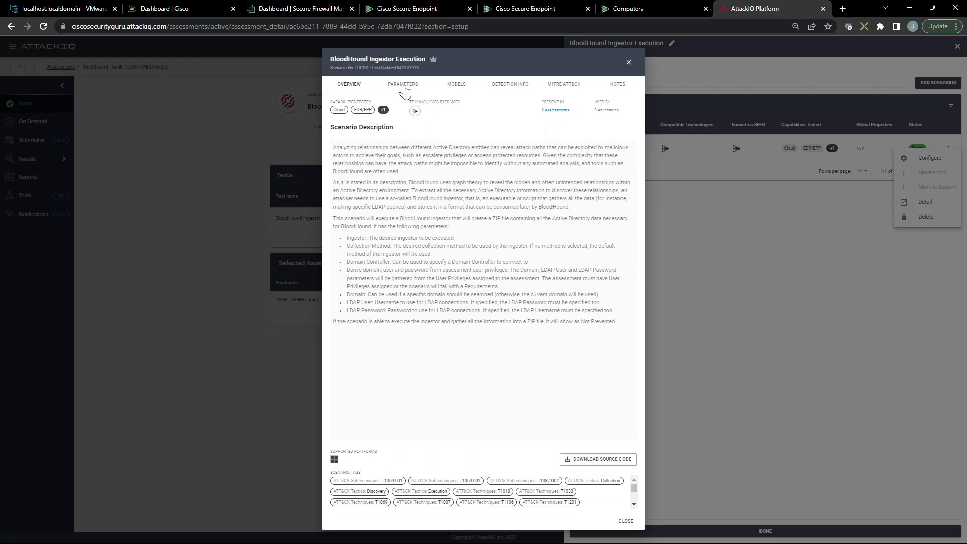
pyautogui.click(402, 84)
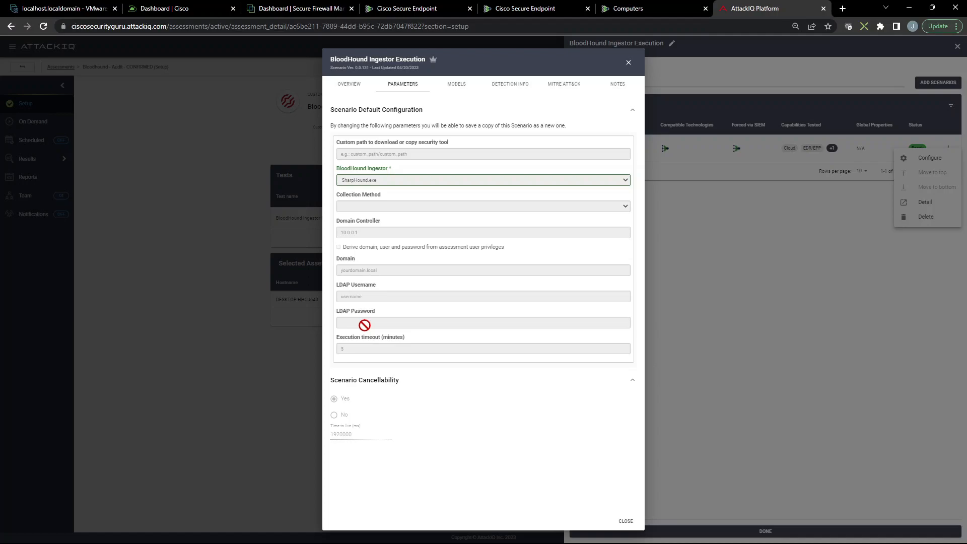
pyautogui.moveTo(453, 88)
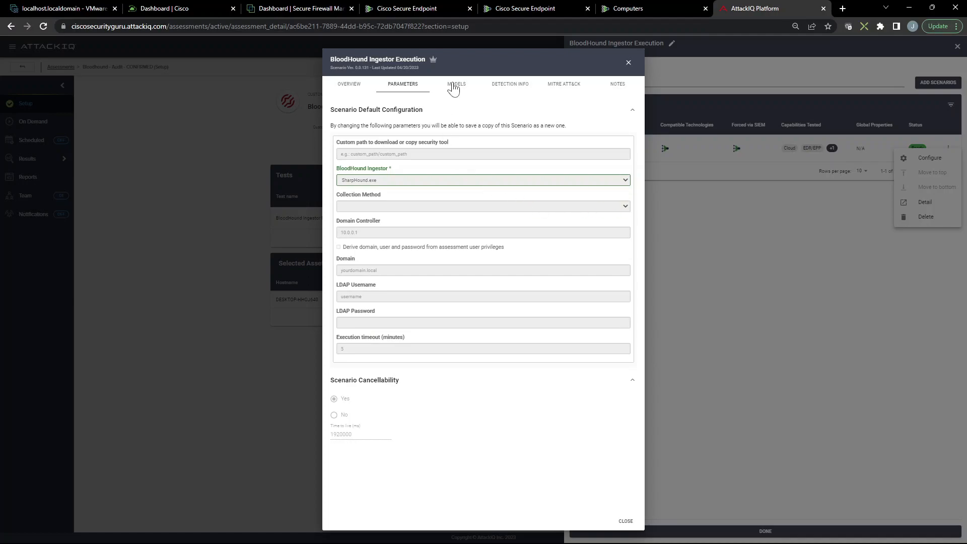
# - Review the scenario's detection info and MITRE ATT&CK techniques, then close its details
pyautogui.click(509, 84)
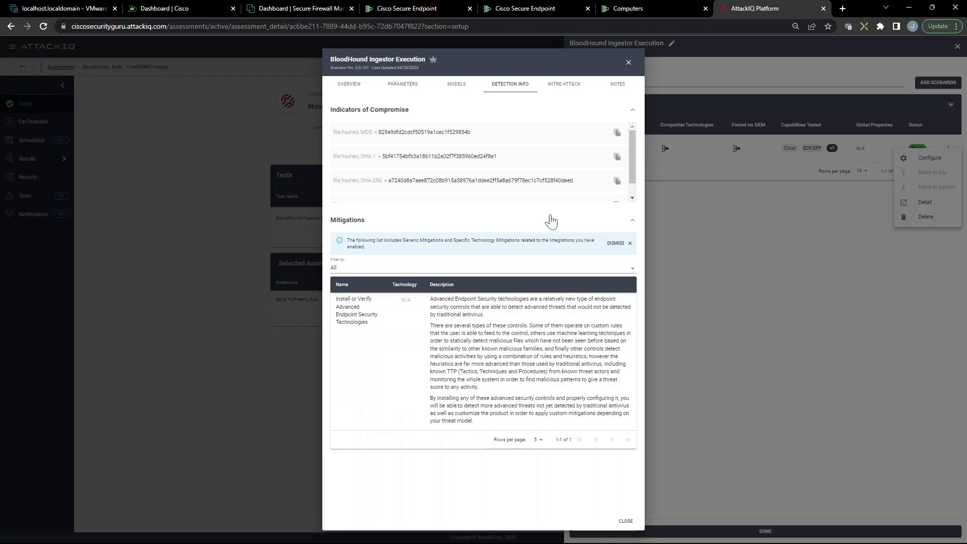
pyautogui.click(562, 83)
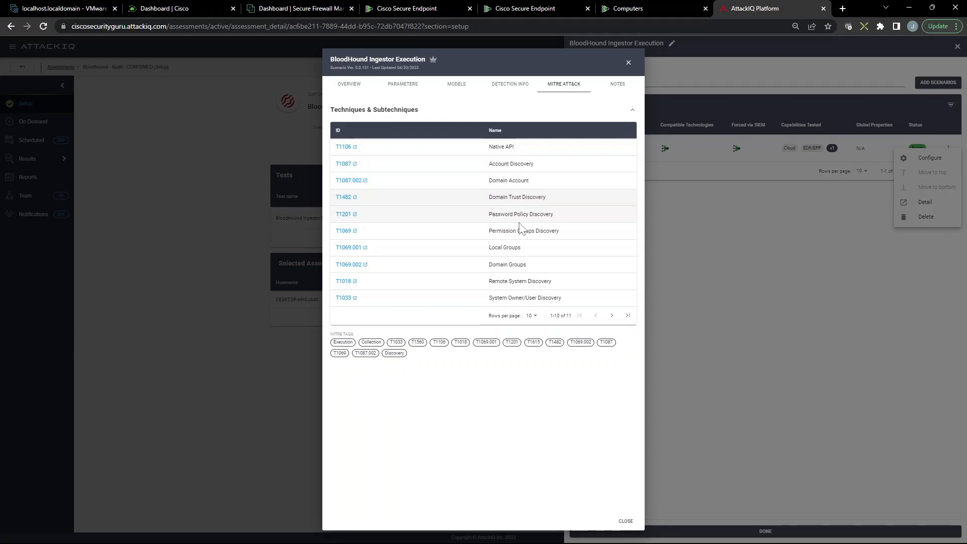
pyautogui.moveTo(525, 246)
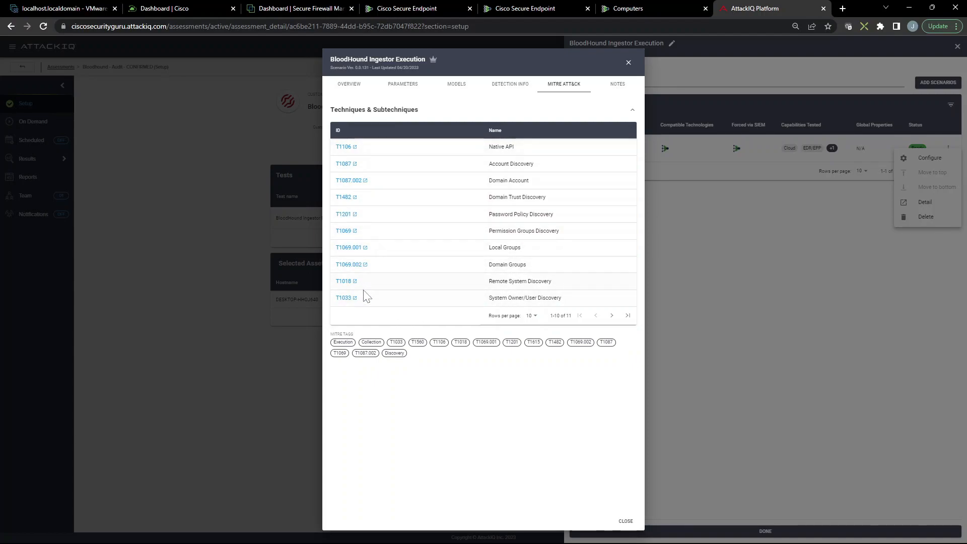
pyautogui.click(628, 63)
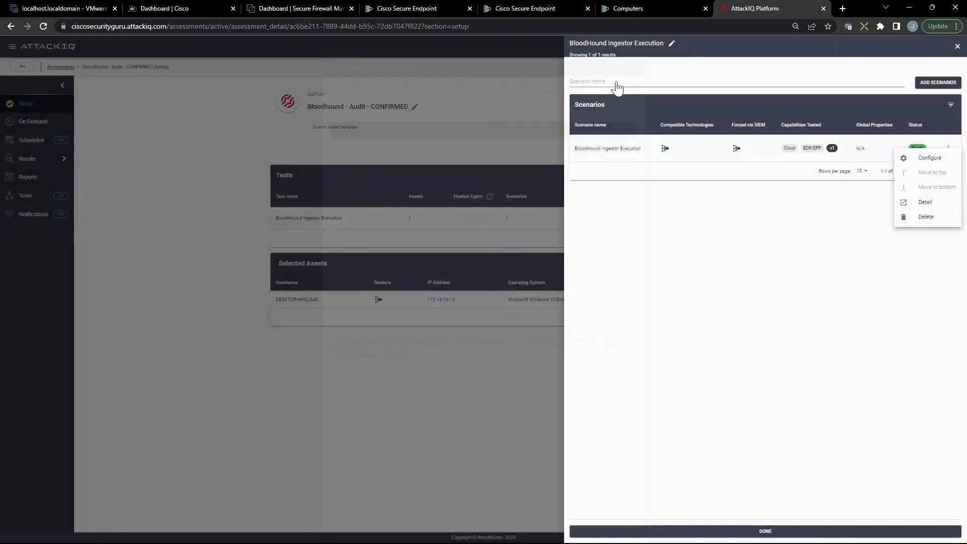
# - Finish setup and launch an on-demand Run Now of the Bloodhound - Audit - CONFIRMED assessment, confirming the alert
pyautogui.click(765, 530)
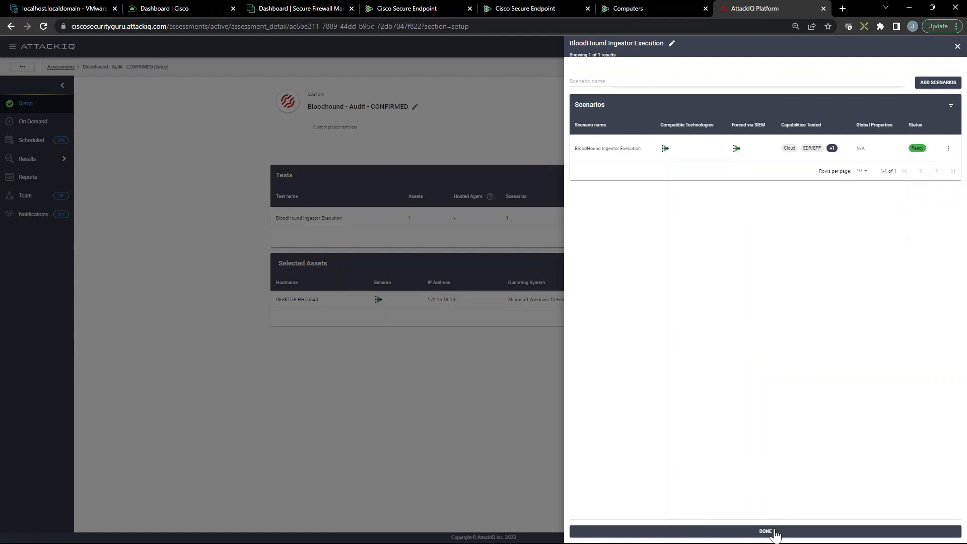
pyautogui.click(765, 531)
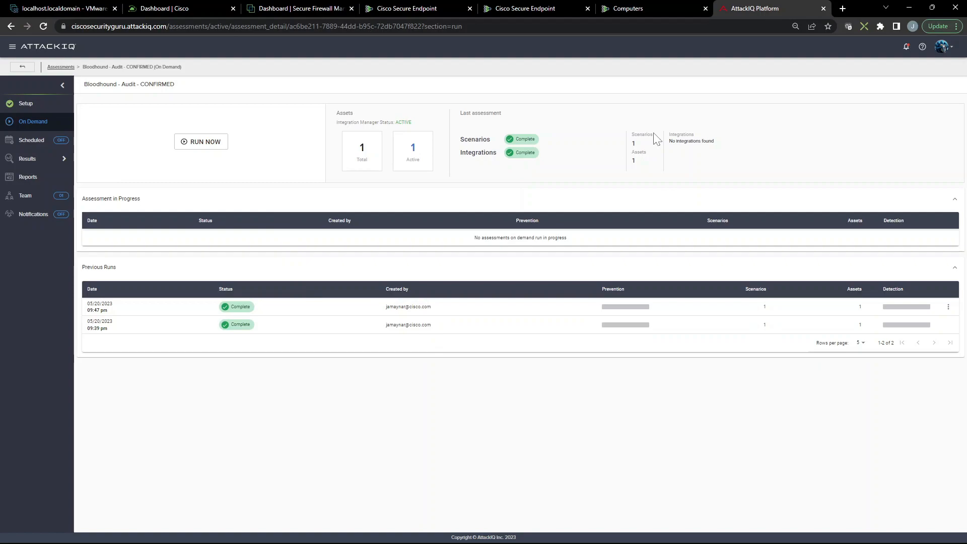
pyautogui.moveTo(700, 154)
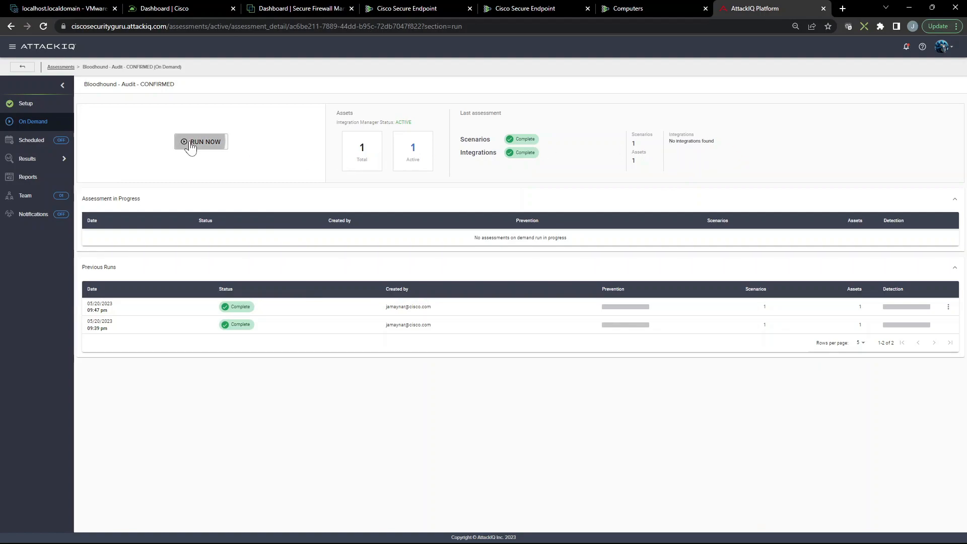
pyautogui.click(201, 141)
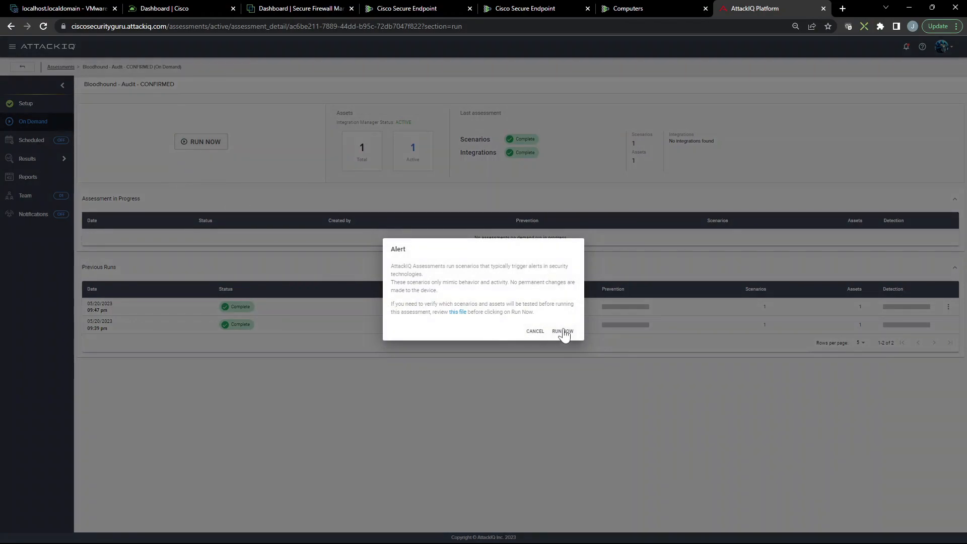
pyautogui.click(562, 331)
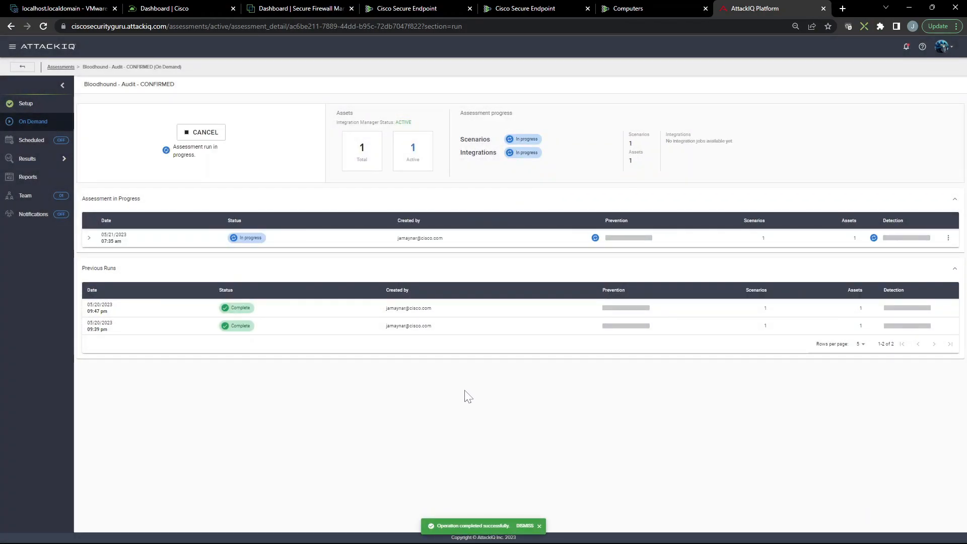
pyautogui.click(626, 8)
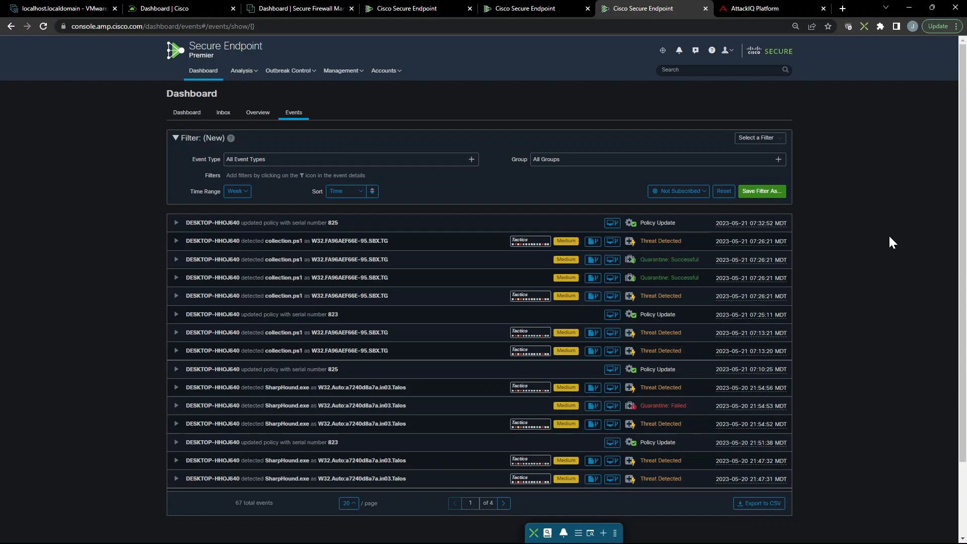
pyautogui.moveTo(819, 136)
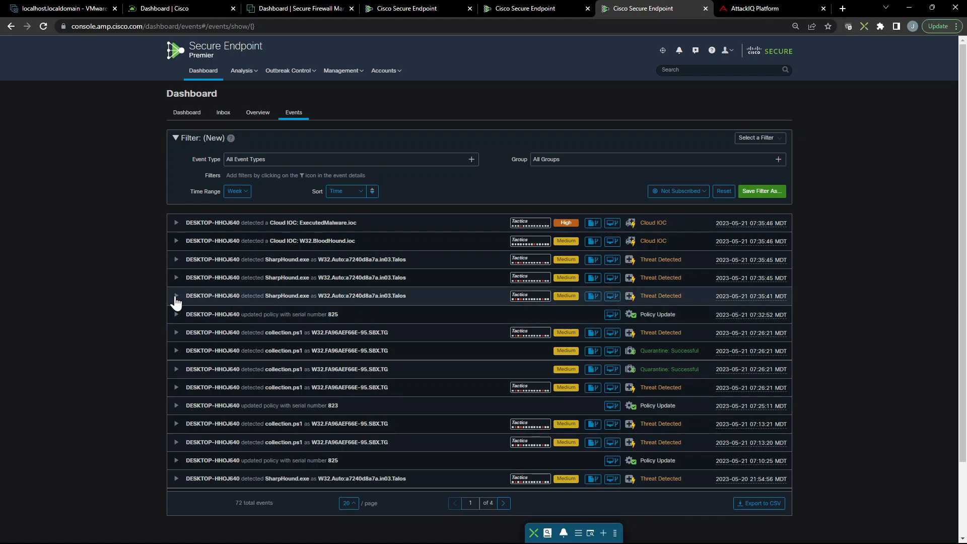
# - Expand the SharpHound detection, W32.BloodHound.ioc and ExecutedMalware.ioc events, then collapse them
pyautogui.click(175, 299)
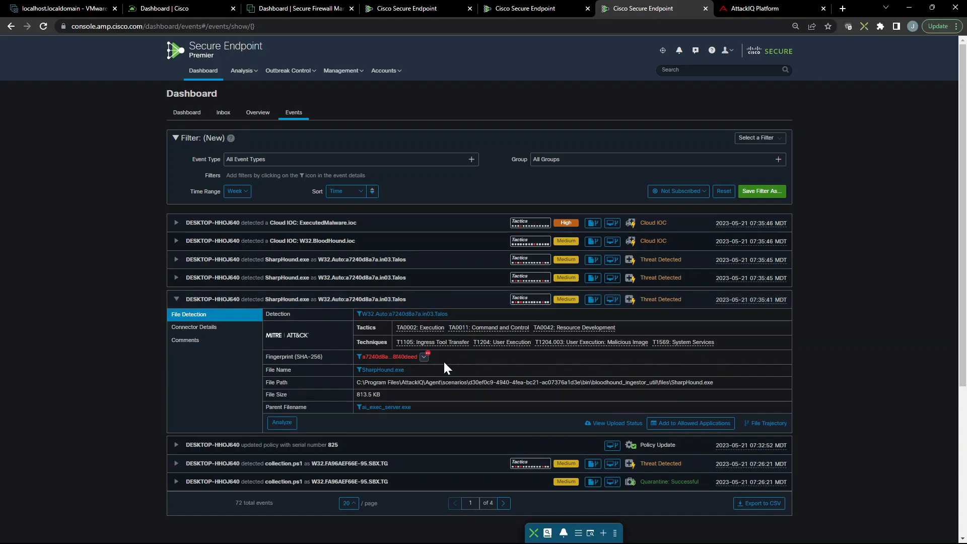
pyautogui.moveTo(383, 407)
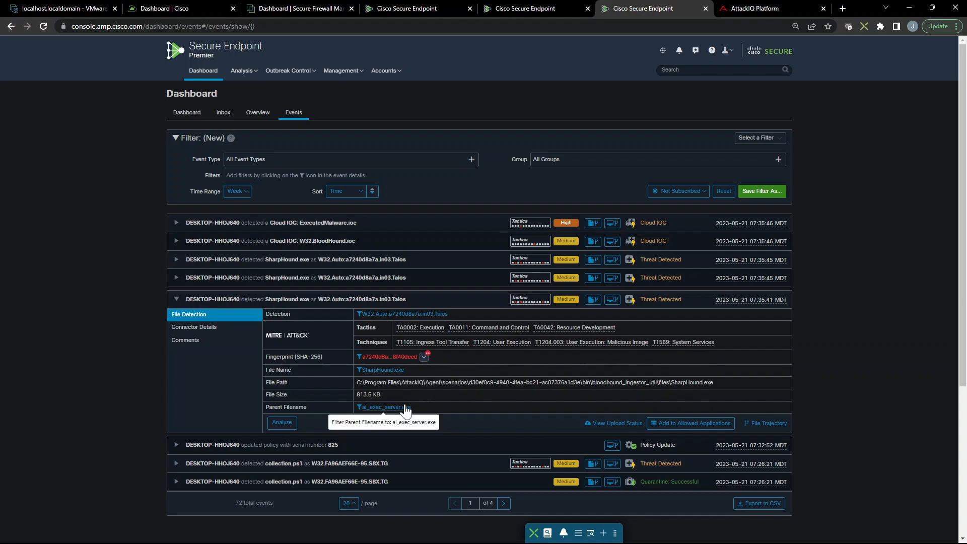
pyautogui.click(176, 299)
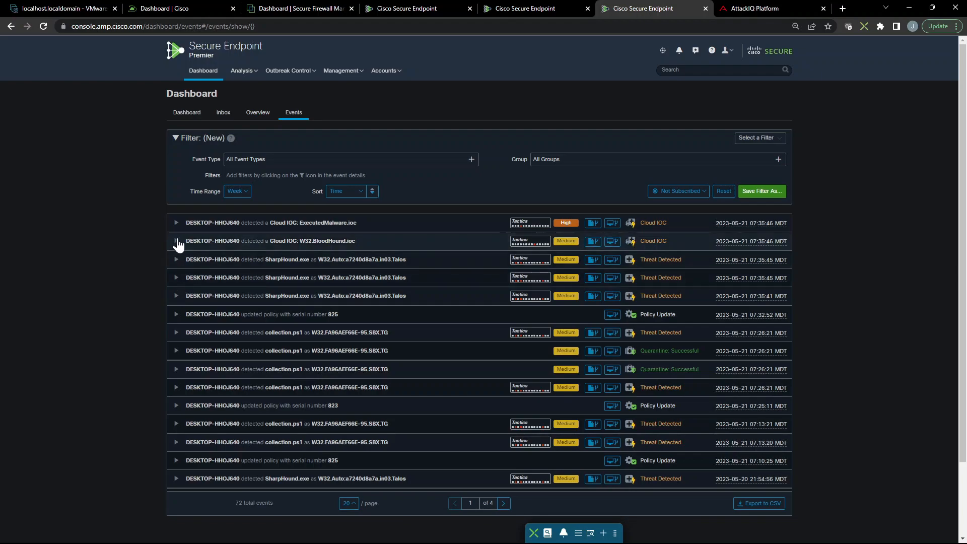
pyautogui.click(175, 244)
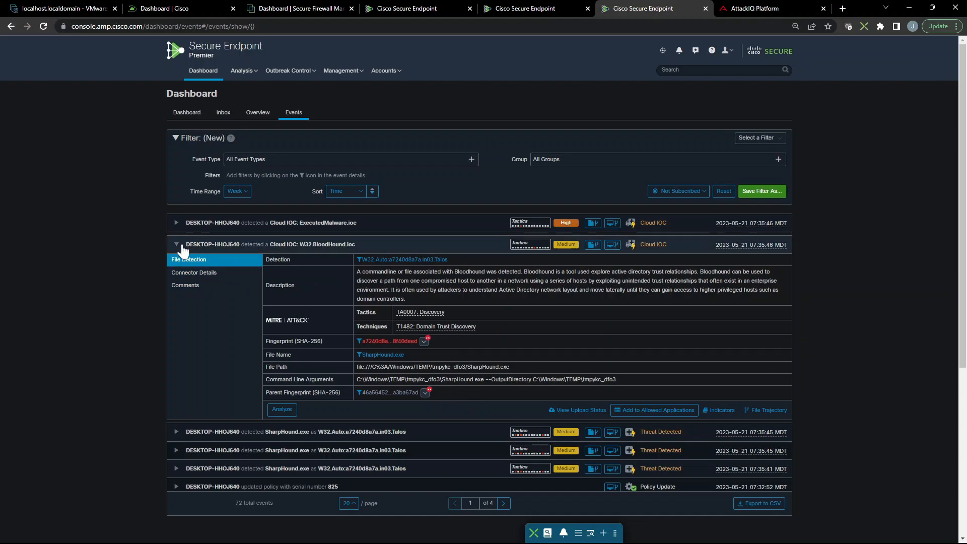
pyautogui.click(175, 223)
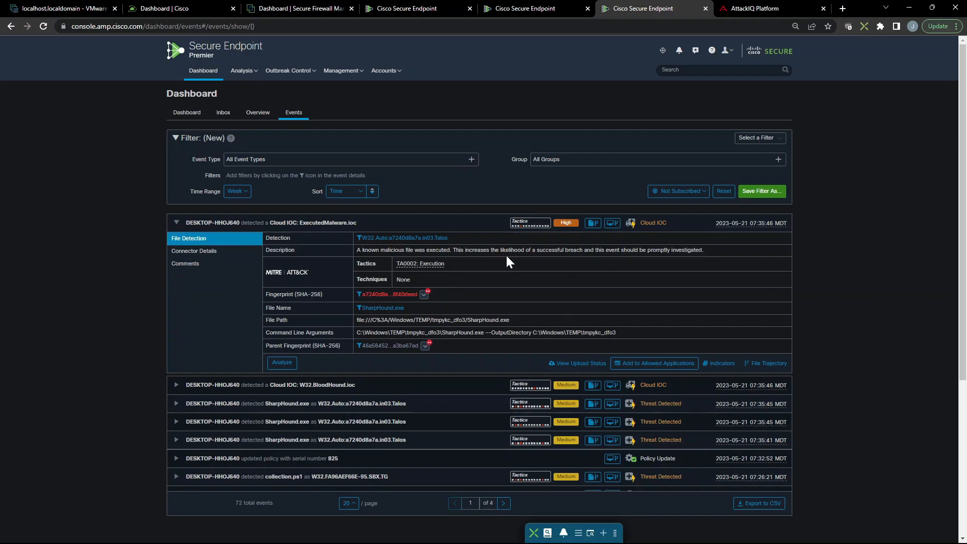
pyautogui.moveTo(675, 262)
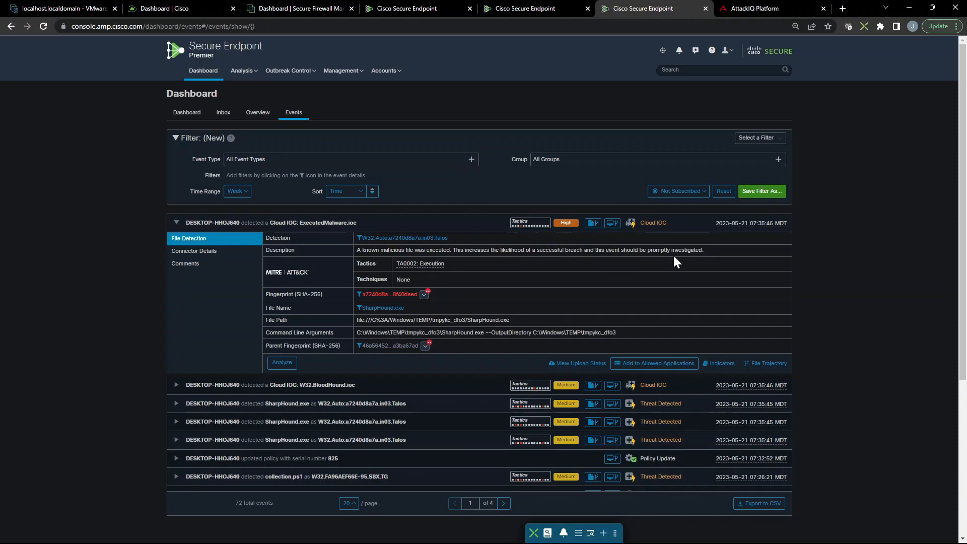
pyautogui.moveTo(514, 329)
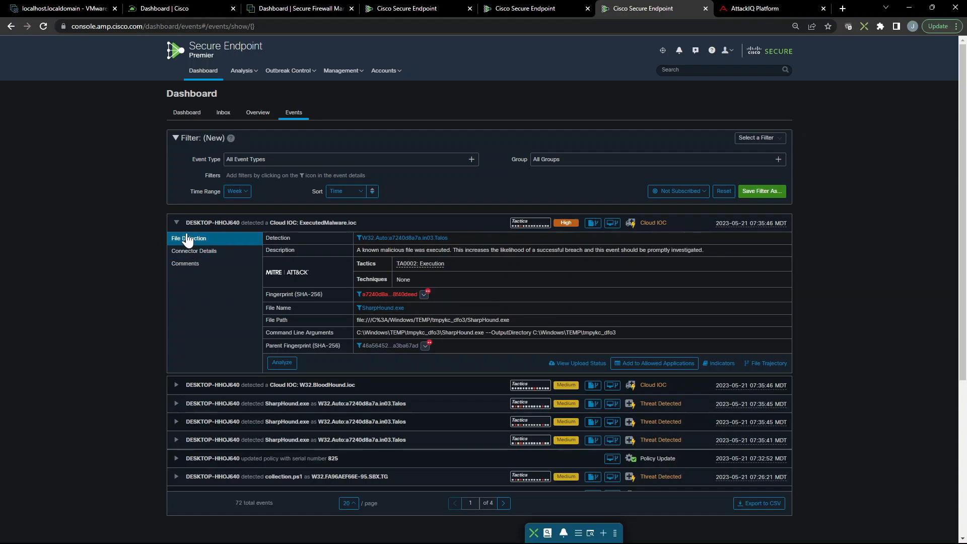
pyautogui.click(175, 223)
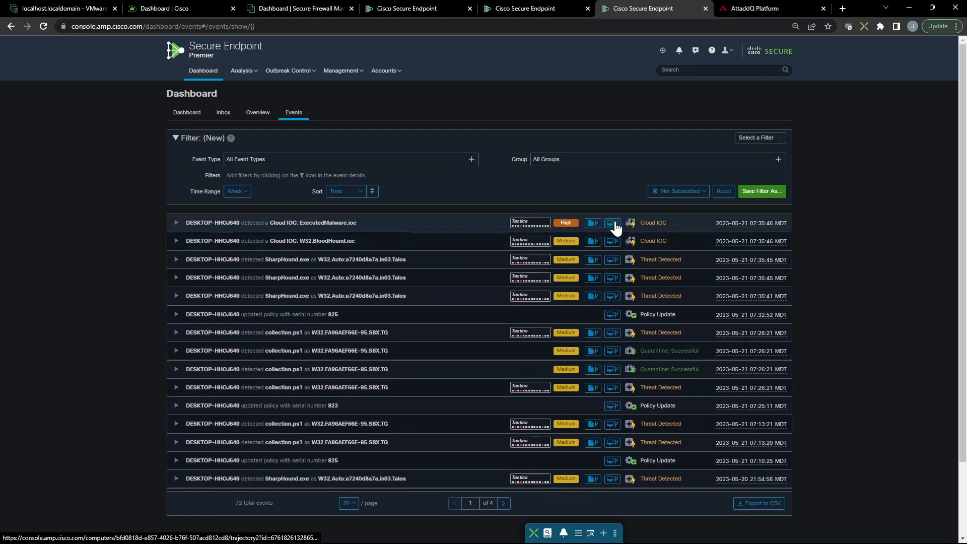
# - In DESKTOP-HHOJ640's device trajectory, inspect the BloodHound Cloud IOC and both SharpHound detections
pyautogui.click(611, 222)
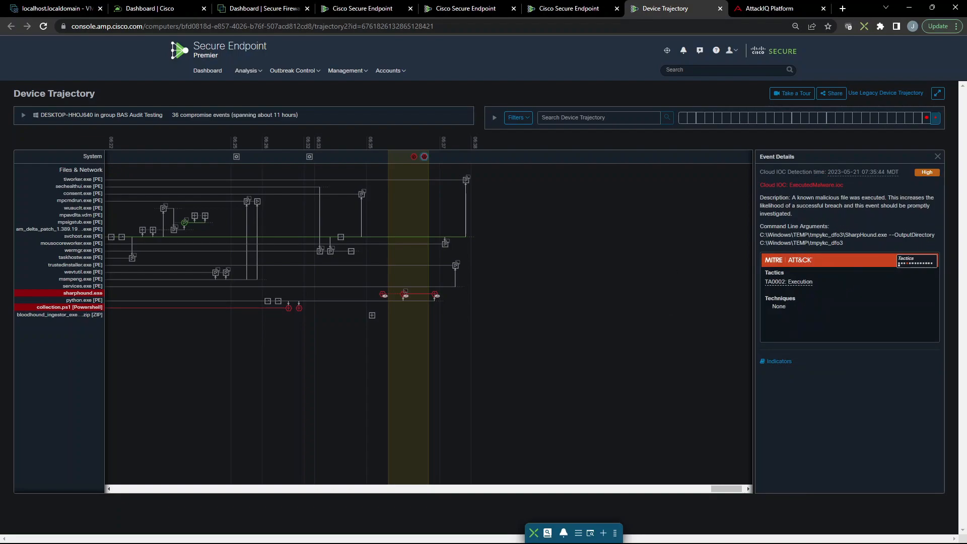
pyautogui.moveTo(414, 164)
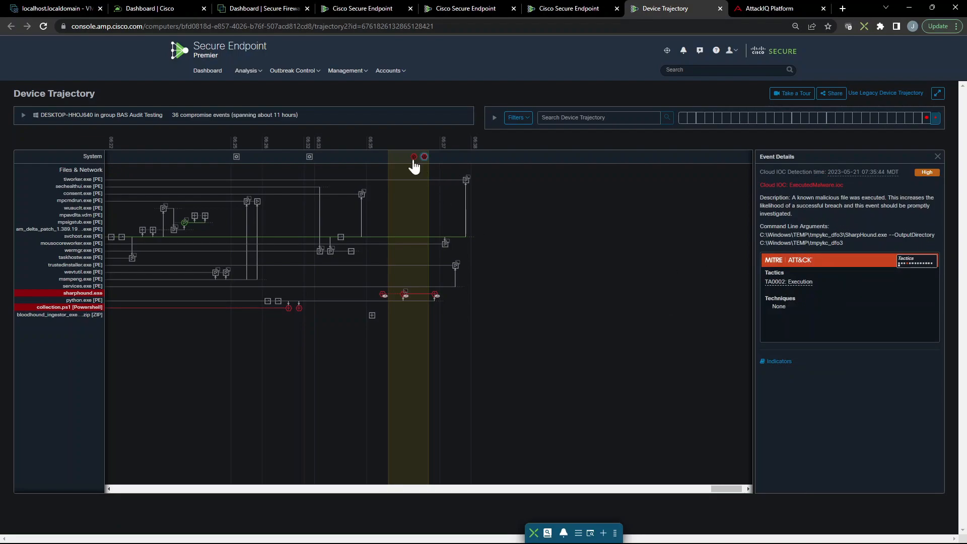
pyautogui.click(424, 157)
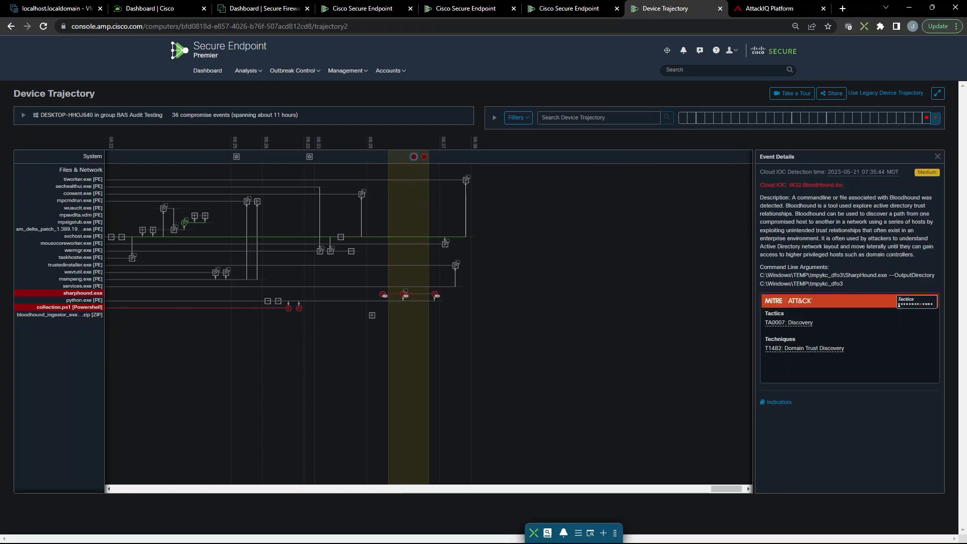
pyautogui.moveTo(861, 287)
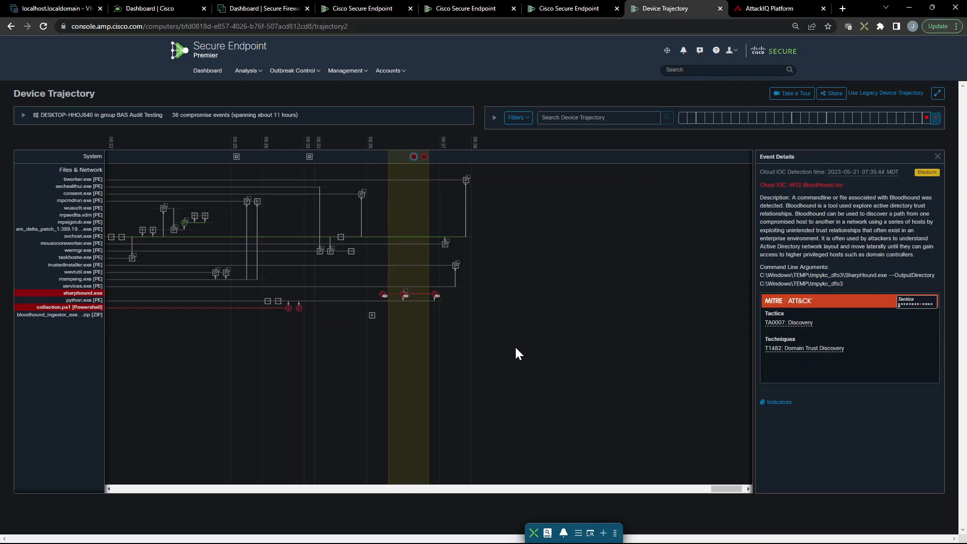
pyautogui.moveTo(363, 309)
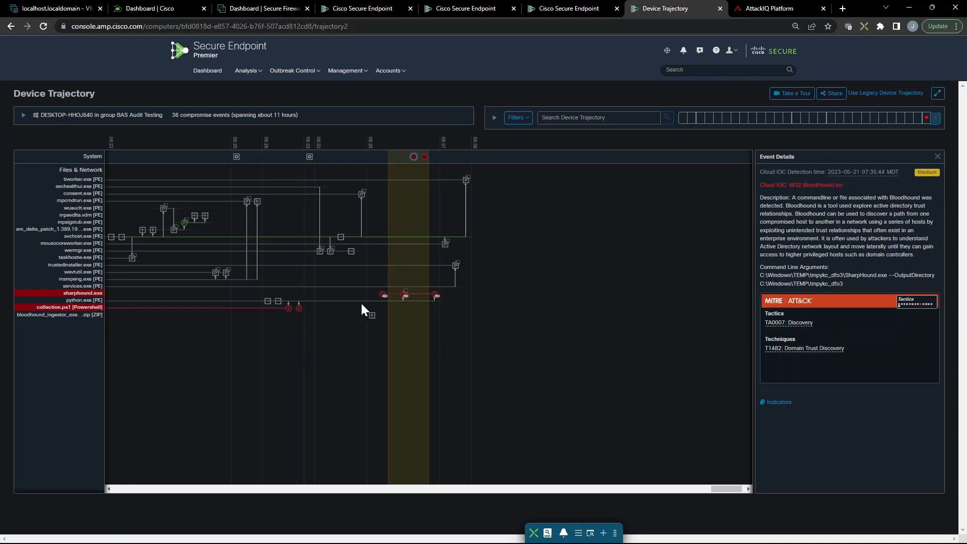
pyautogui.click(383, 296)
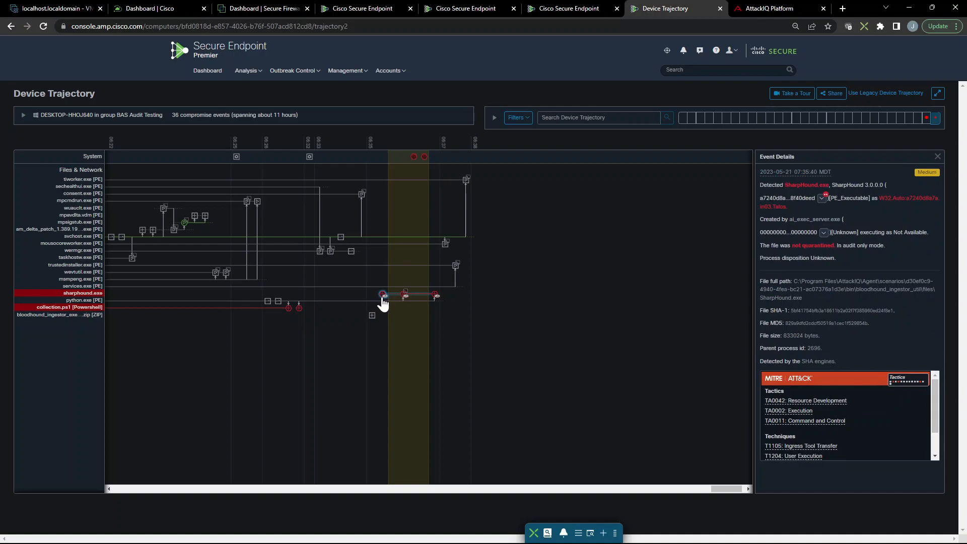
pyautogui.moveTo(832, 371)
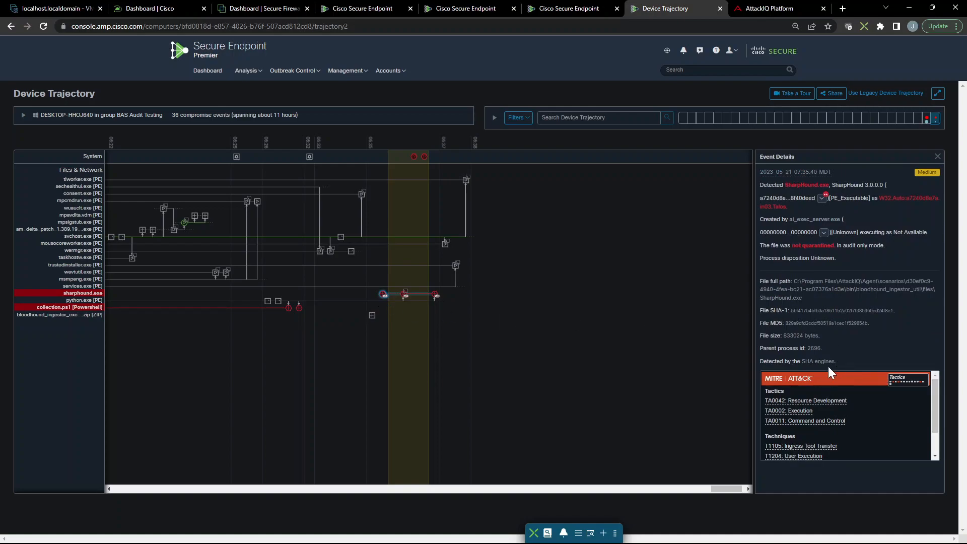
pyautogui.moveTo(430, 300)
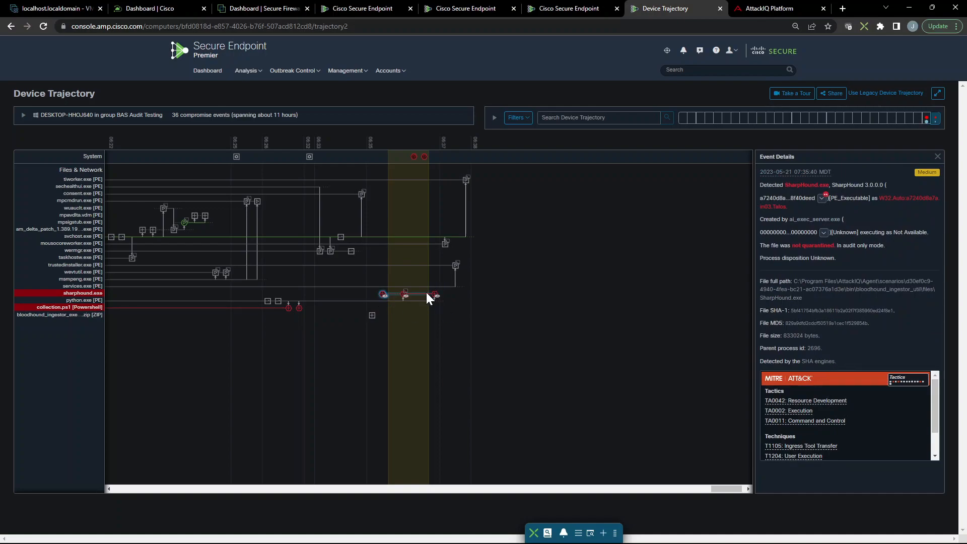
pyautogui.click(405, 293)
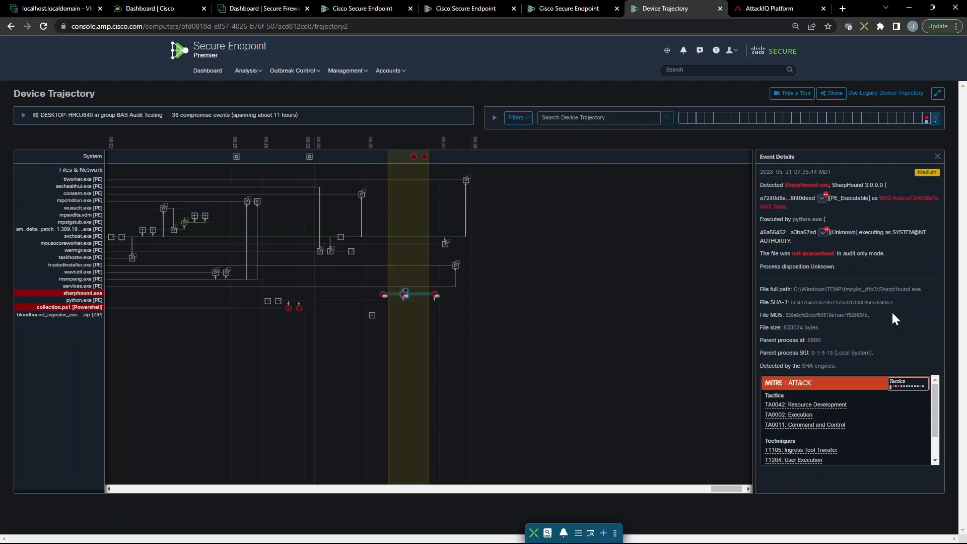
pyautogui.moveTo(870, 266)
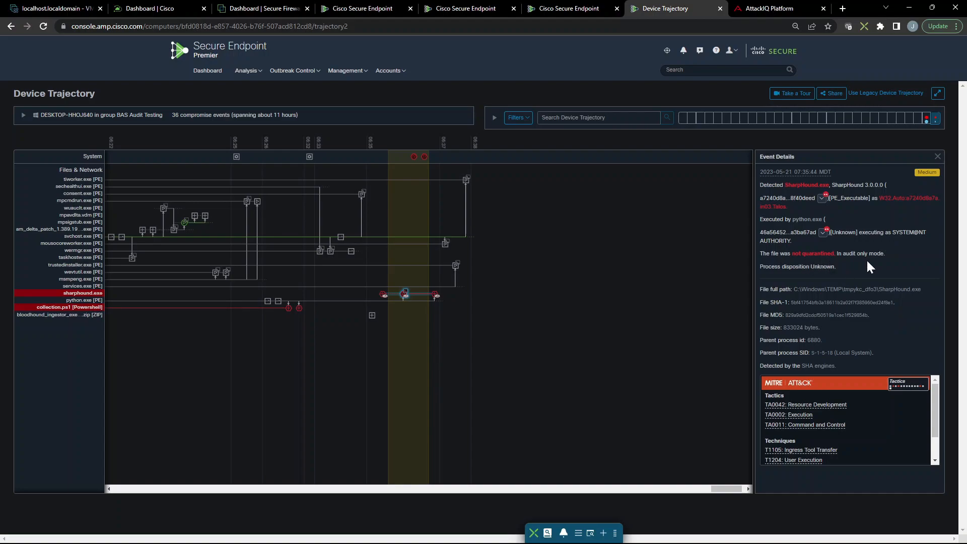
pyautogui.moveTo(435, 303)
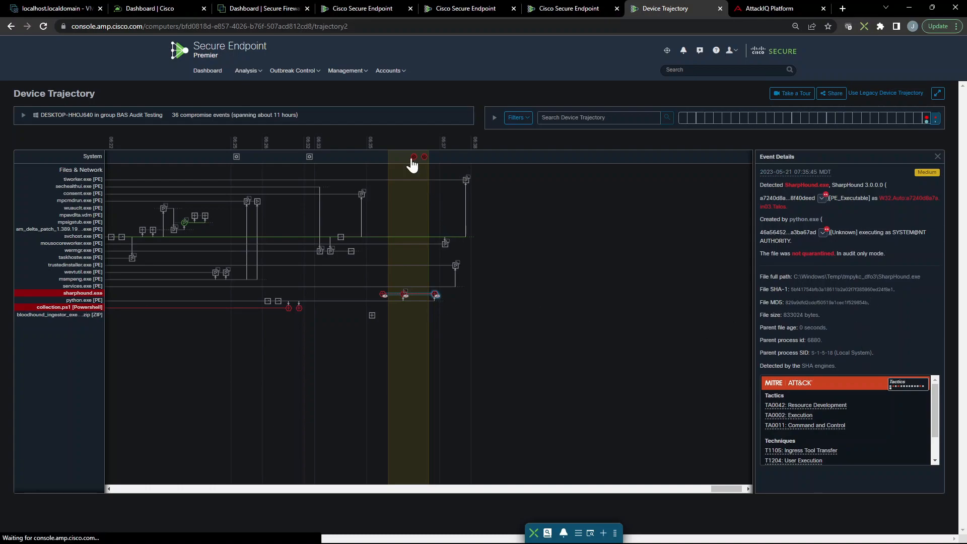
# - Inspect the BloodHound and executed-malware Cloud IOC details on the System row
pyautogui.click(424, 157)
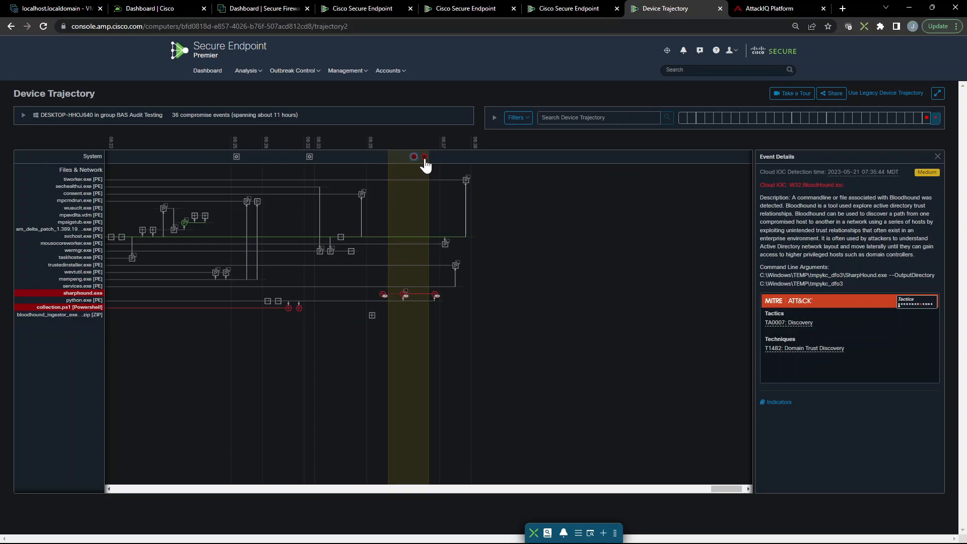
pyautogui.click(424, 156)
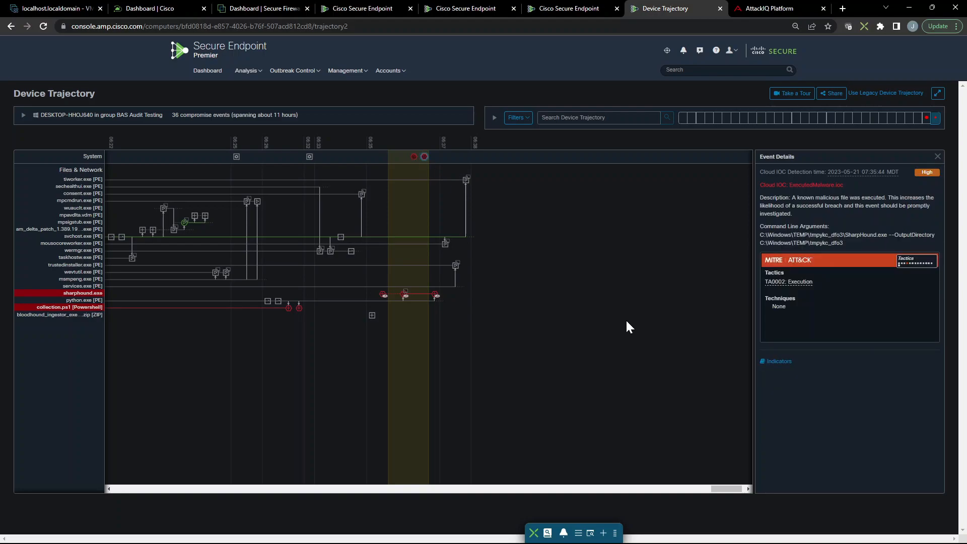
pyautogui.click(246, 71)
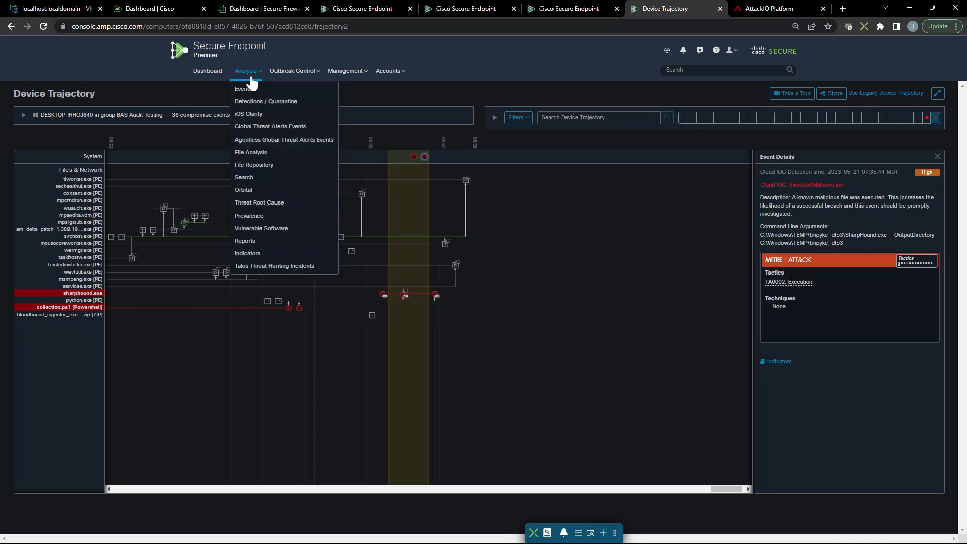
# - Reopen the Events list via Analysis, then switch to the AttackIQ assessment page
pyautogui.click(243, 88)
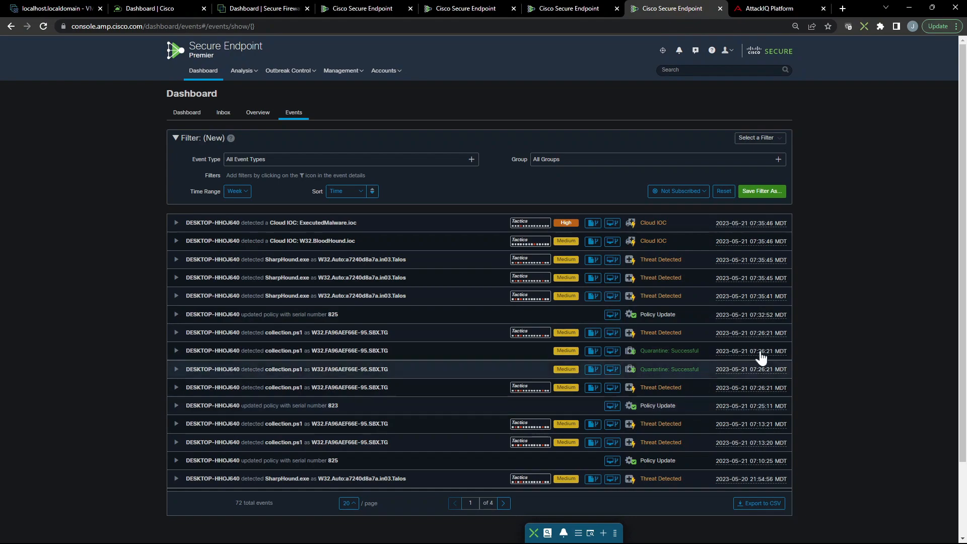
pyautogui.click(779, 8)
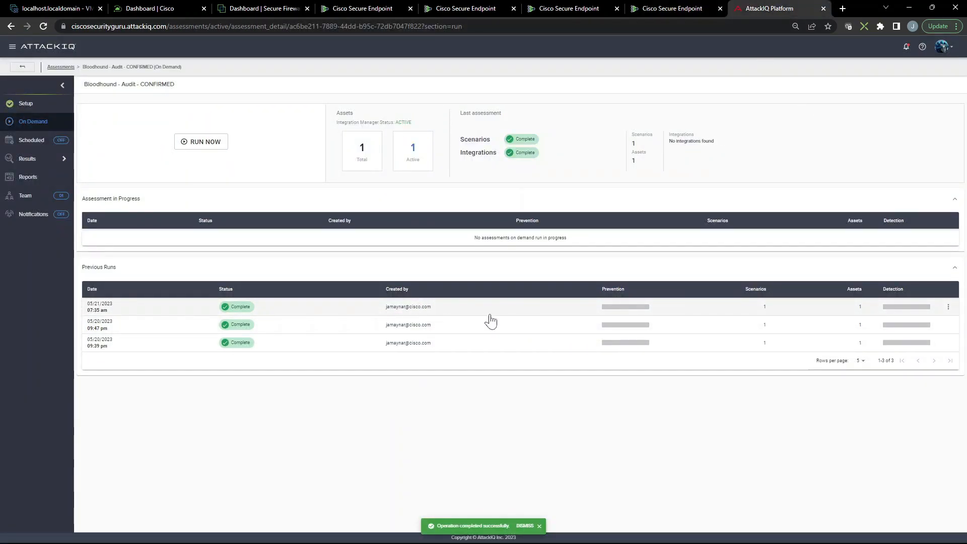
# - Open the 05/21/2023 run and the BloodHound Ingestor Execution test result
pyautogui.click(27, 159)
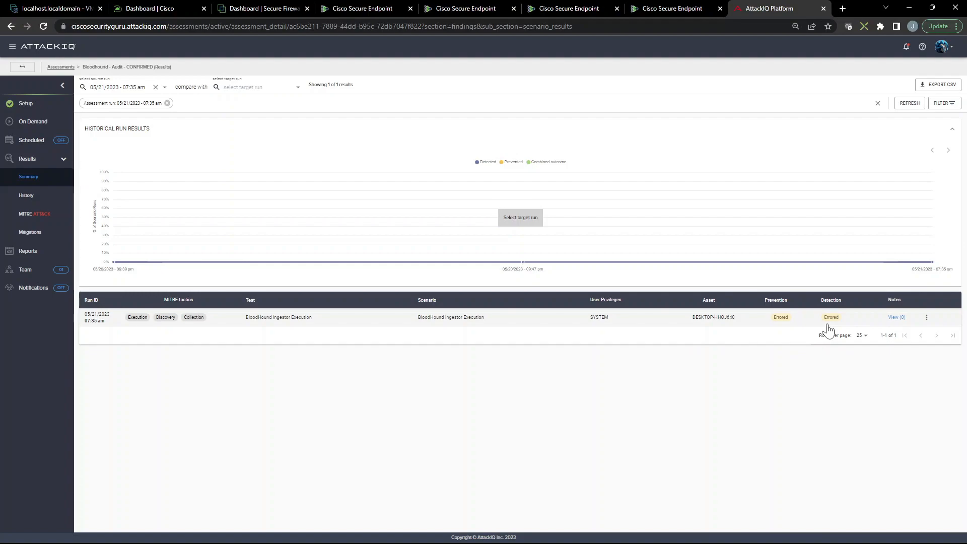
pyautogui.moveTo(904, 332)
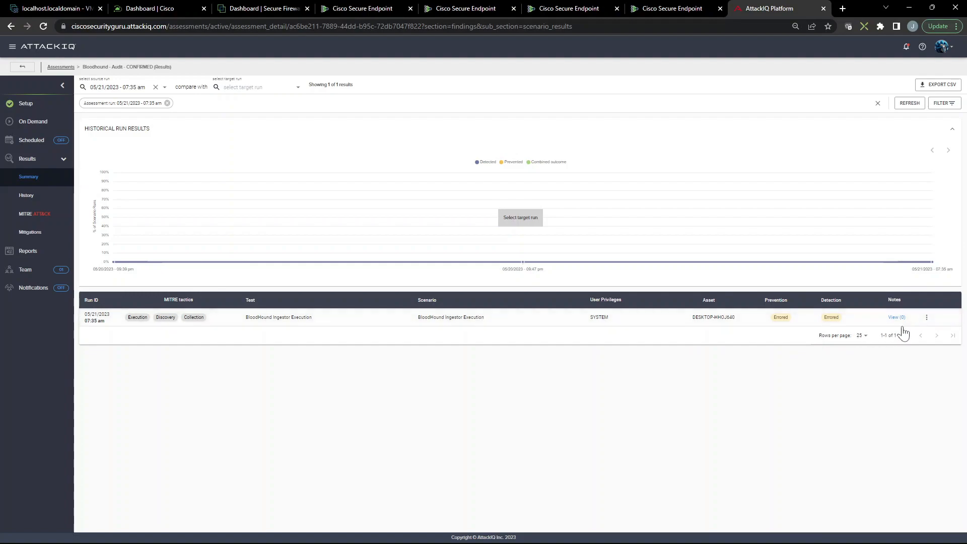
pyautogui.moveTo(66, 129)
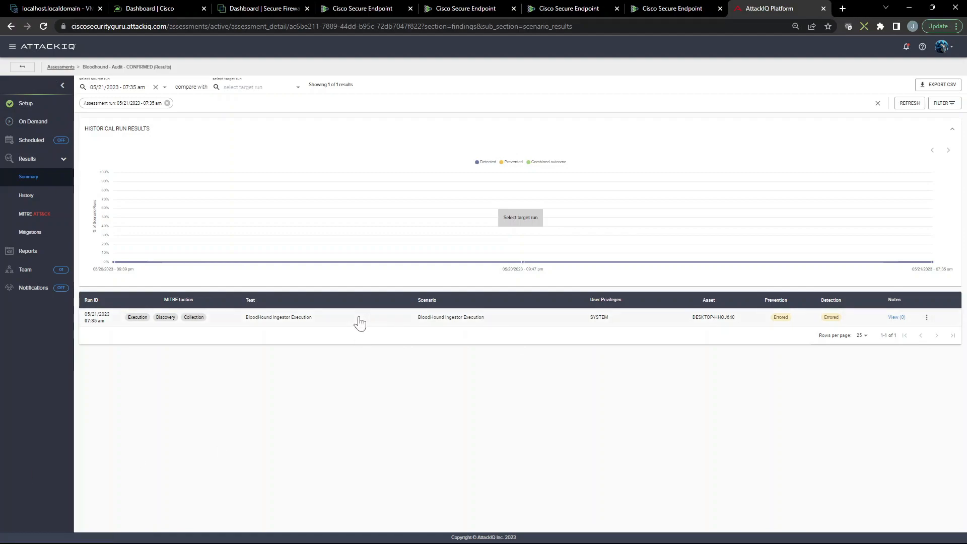
pyautogui.click(279, 317)
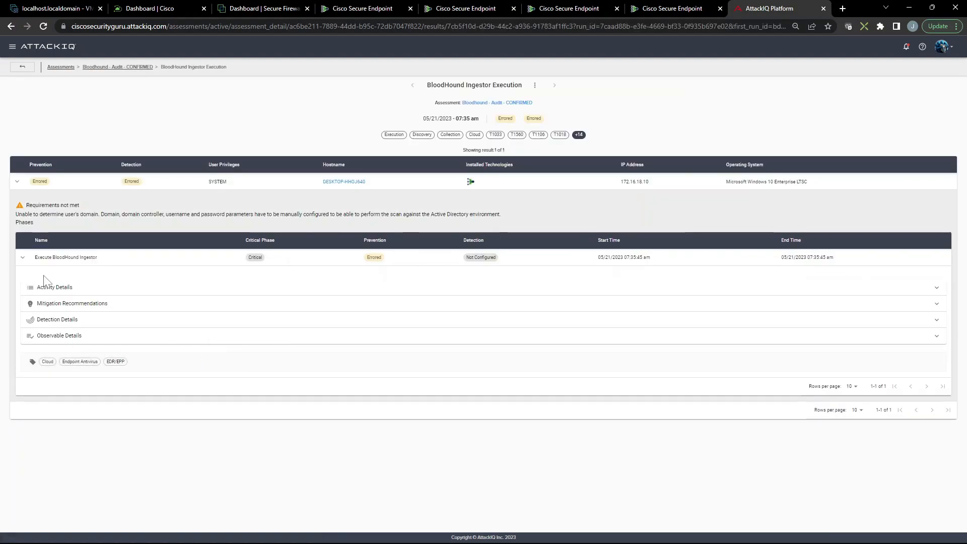
# - Reveal the Execute BloodHound Ingestor activity log and highlight the SharpHound domain exception line
pyautogui.click(54, 287)
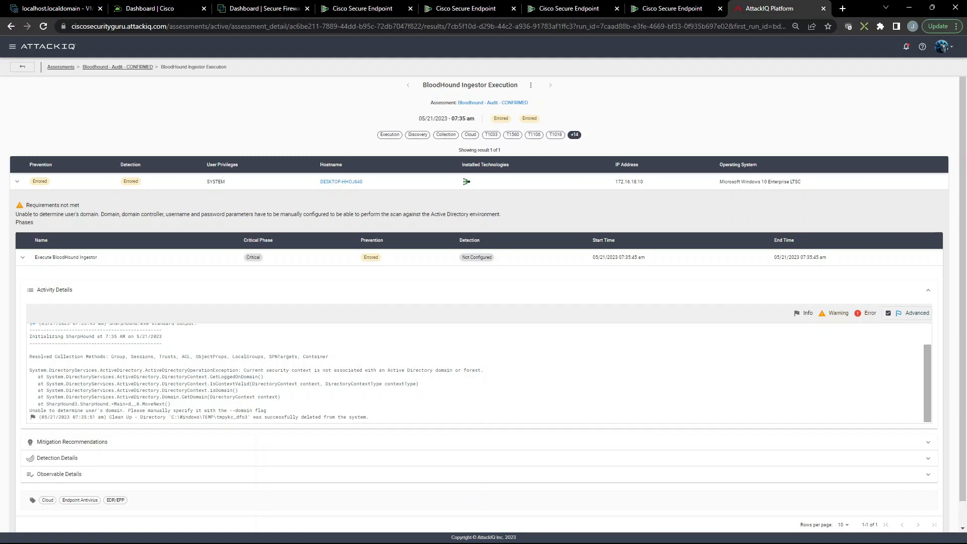
pyautogui.moveTo(270, 414)
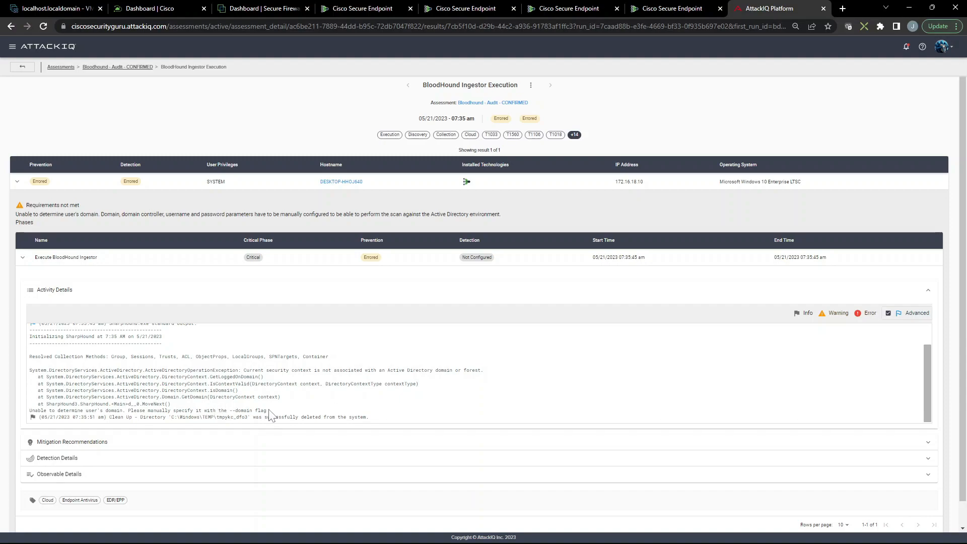
pyautogui.tripleClick(148, 410)
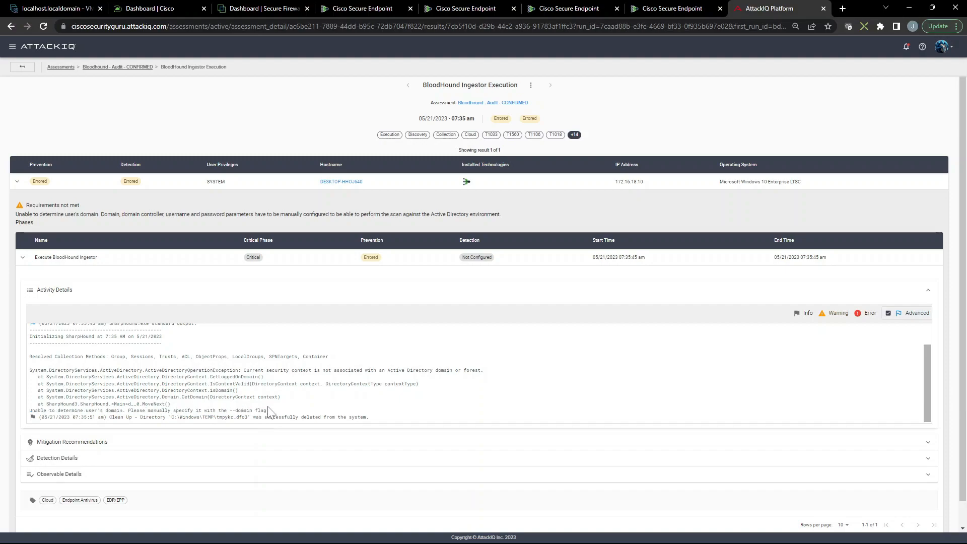
pyautogui.moveTo(361, 432)
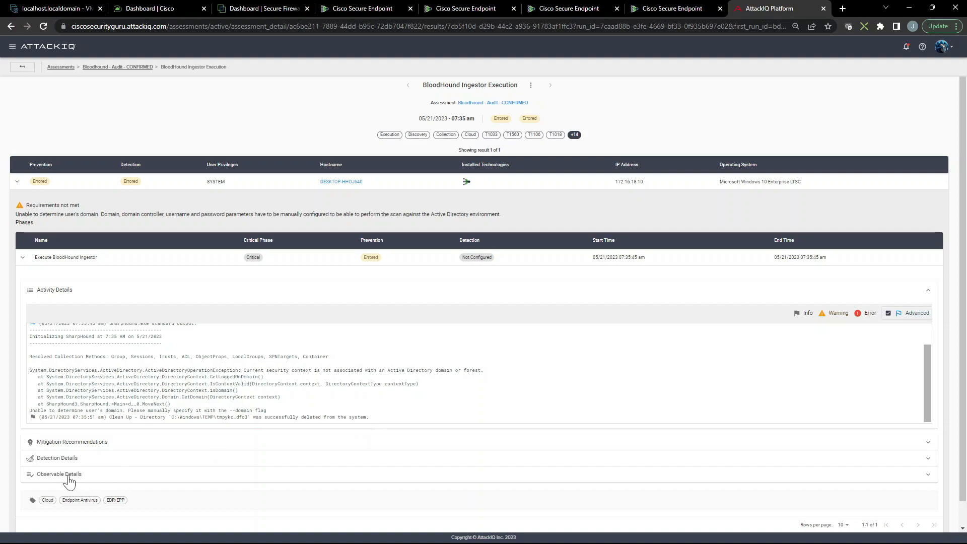
# - Review the SharpHound.exe file observable with its hashes under Observable Details
pyautogui.click(59, 473)
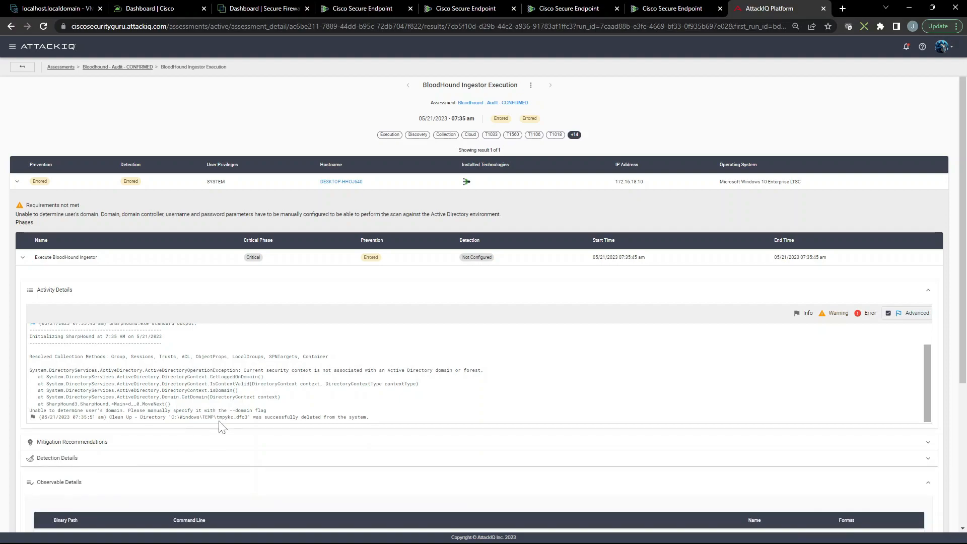
pyautogui.scroll(-3)
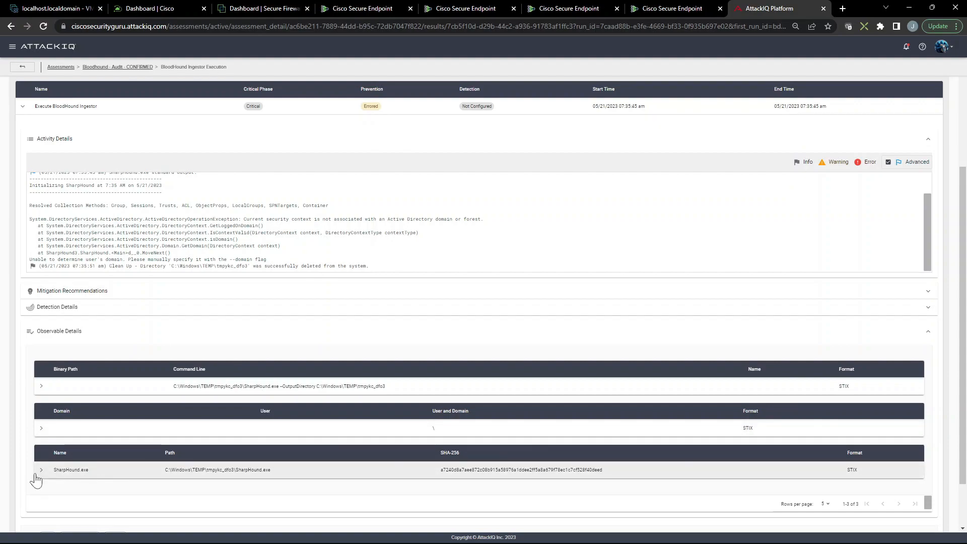
pyautogui.click(41, 469)
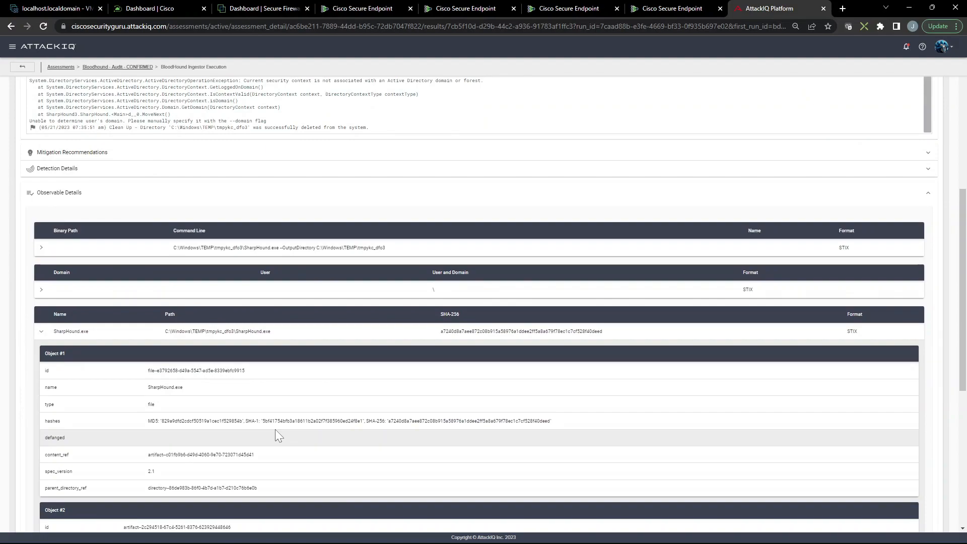
pyautogui.scroll(-3)
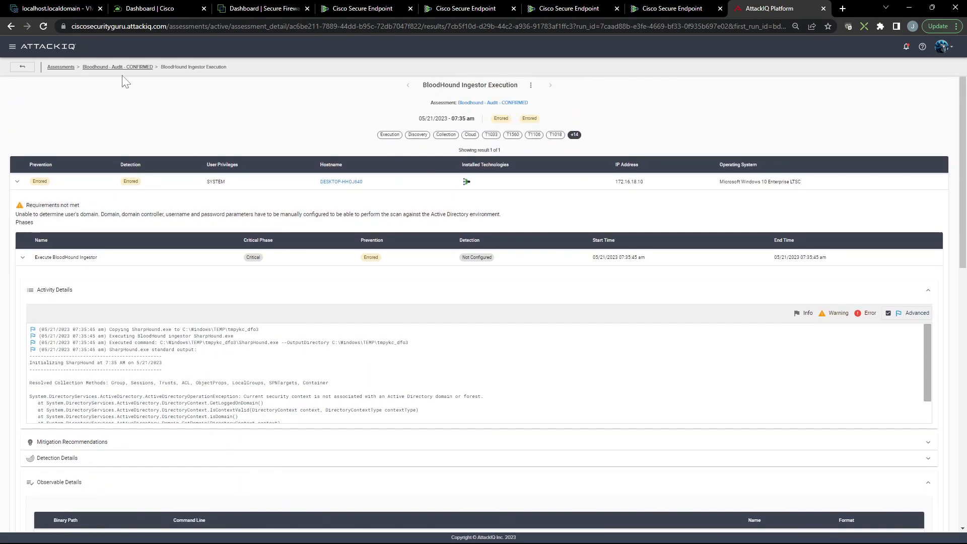
# - Return to the Bloodhound - Audit - CONFIRMED assessment overview listing three completed runs
pyautogui.click(117, 66)
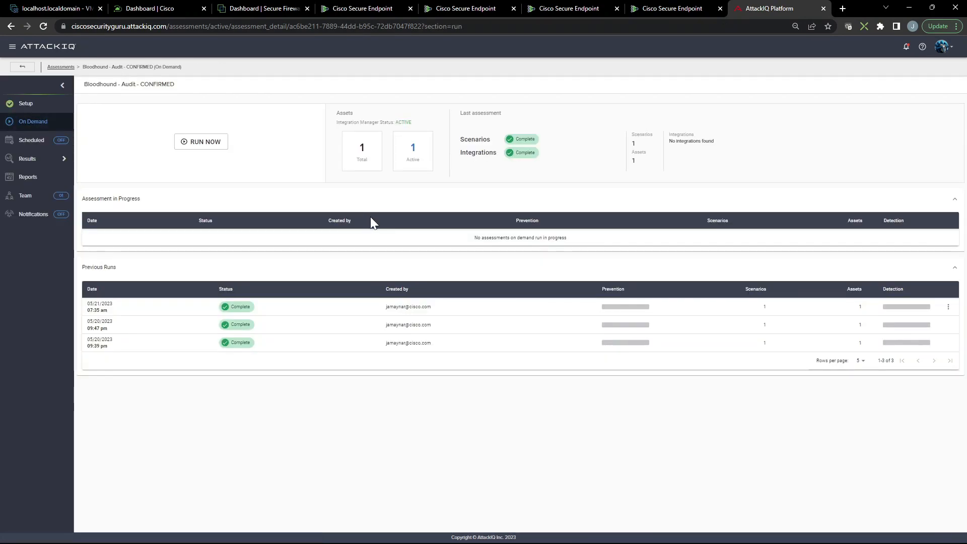
pyautogui.moveTo(413, 224)
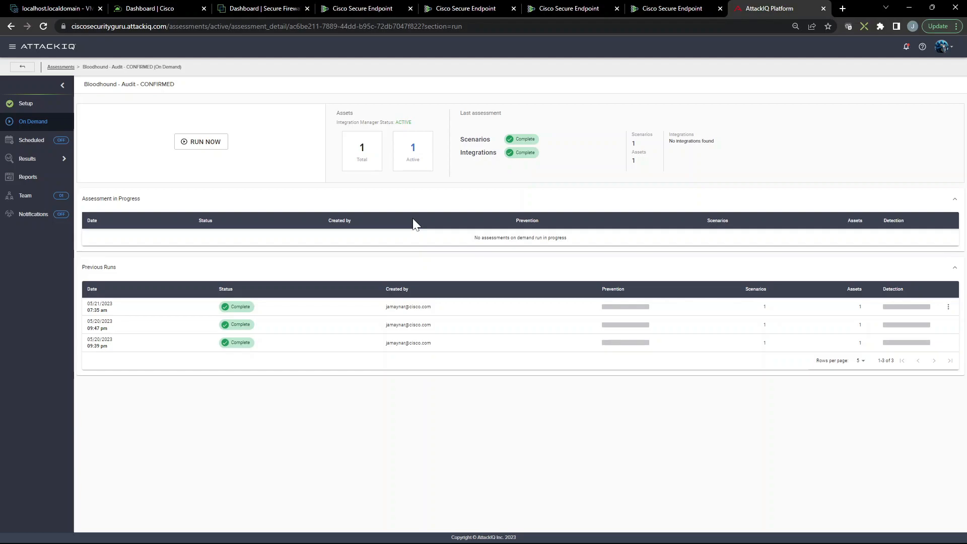